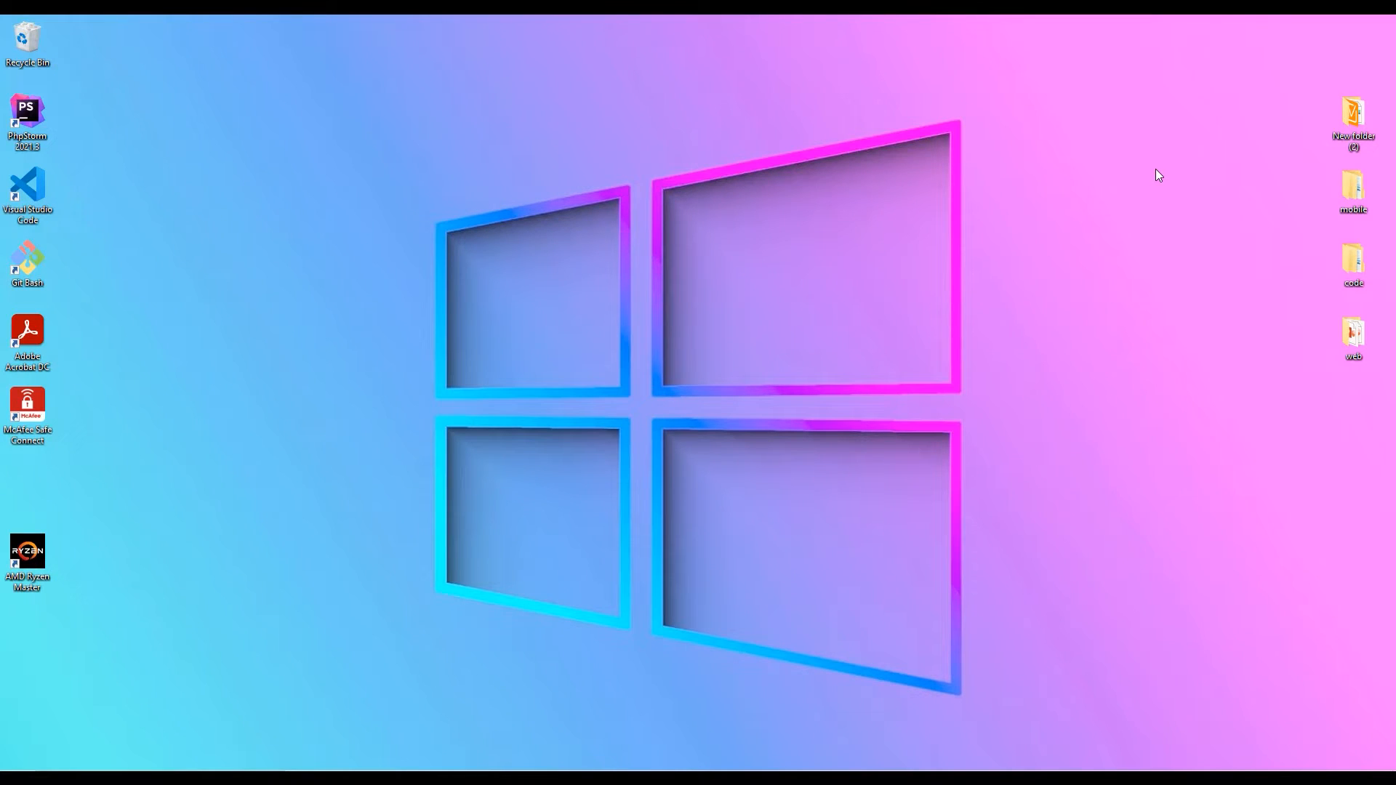
pyautogui.moveTo(216, 51)
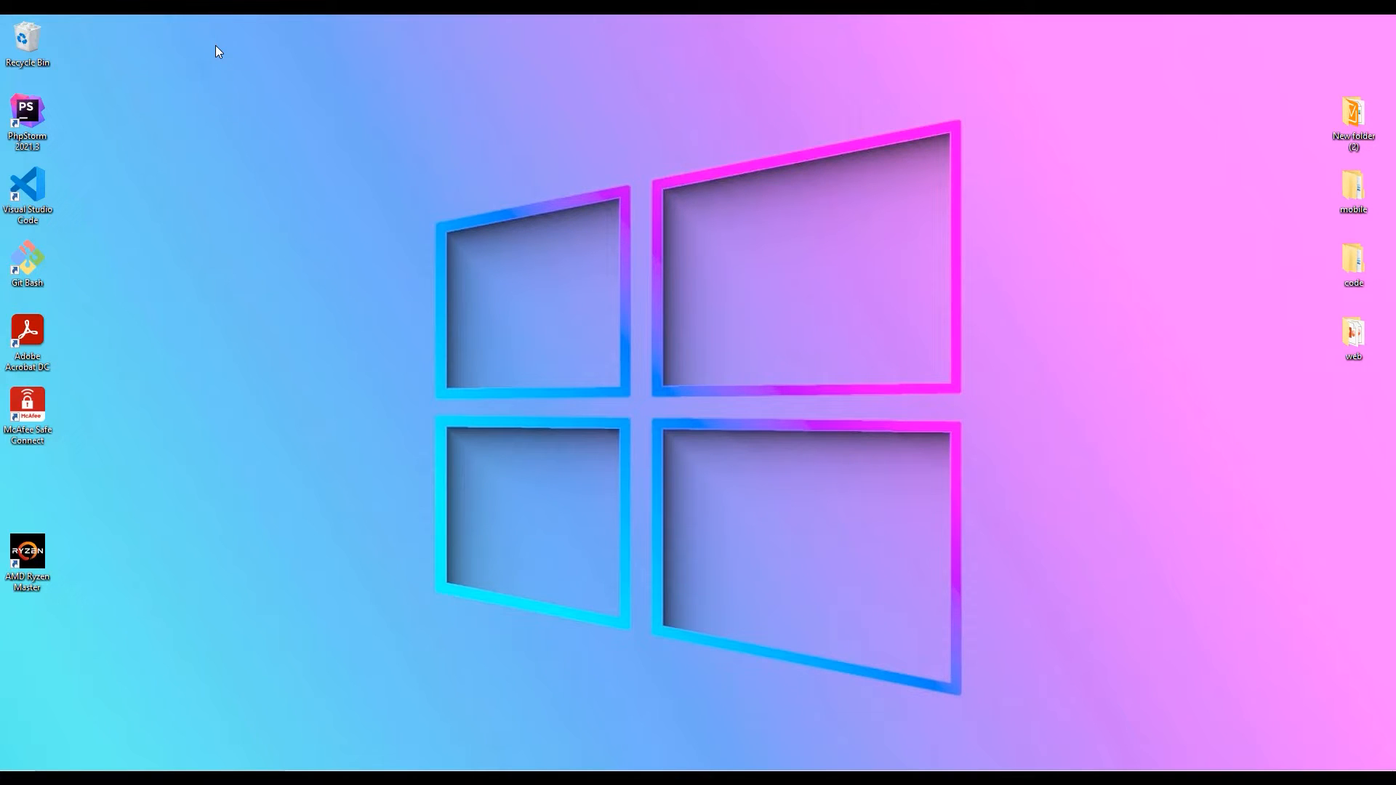
pyautogui.moveTo(94, 547)
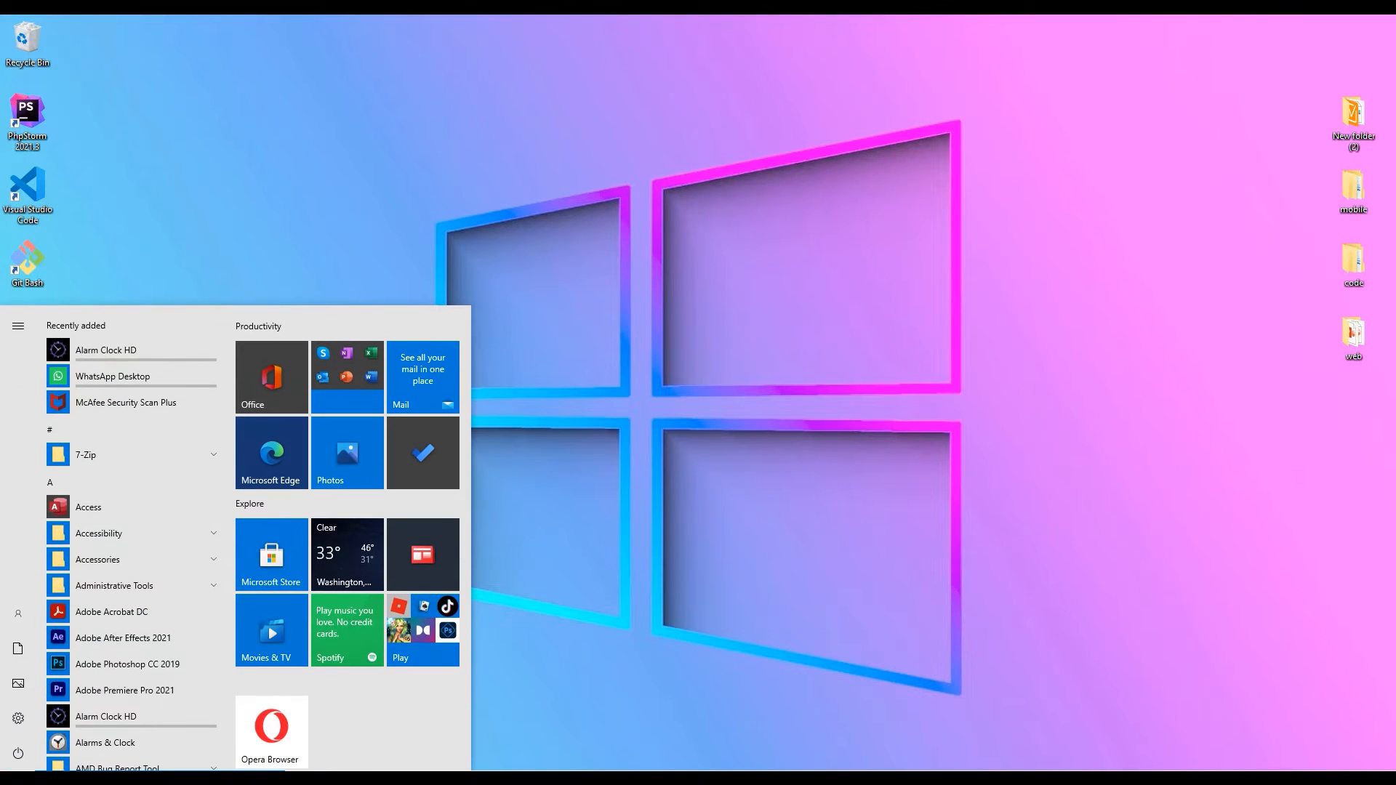
# Launch Settings from the expanded Start menu and go to Privacy's General page.
pyautogui.click(18, 326)
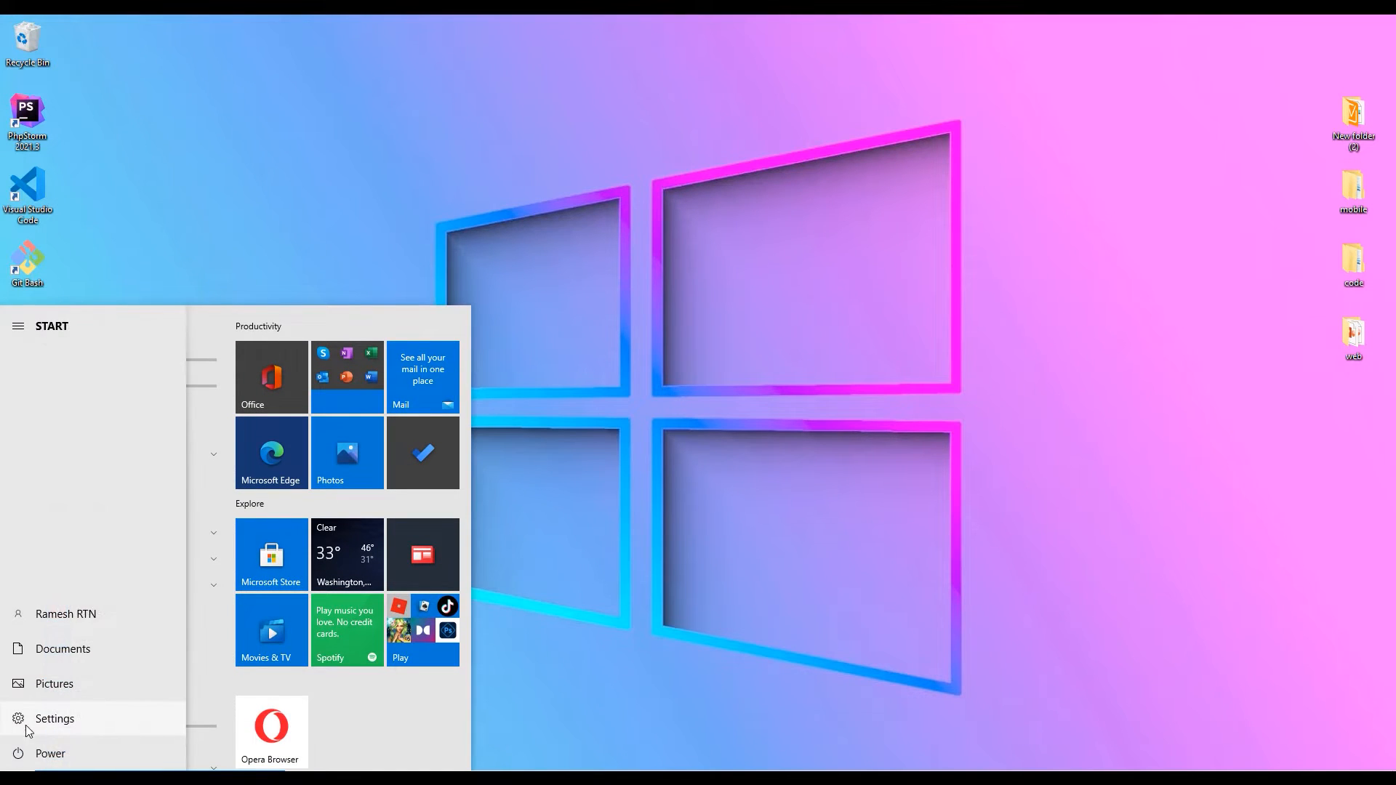
pyautogui.click(53, 718)
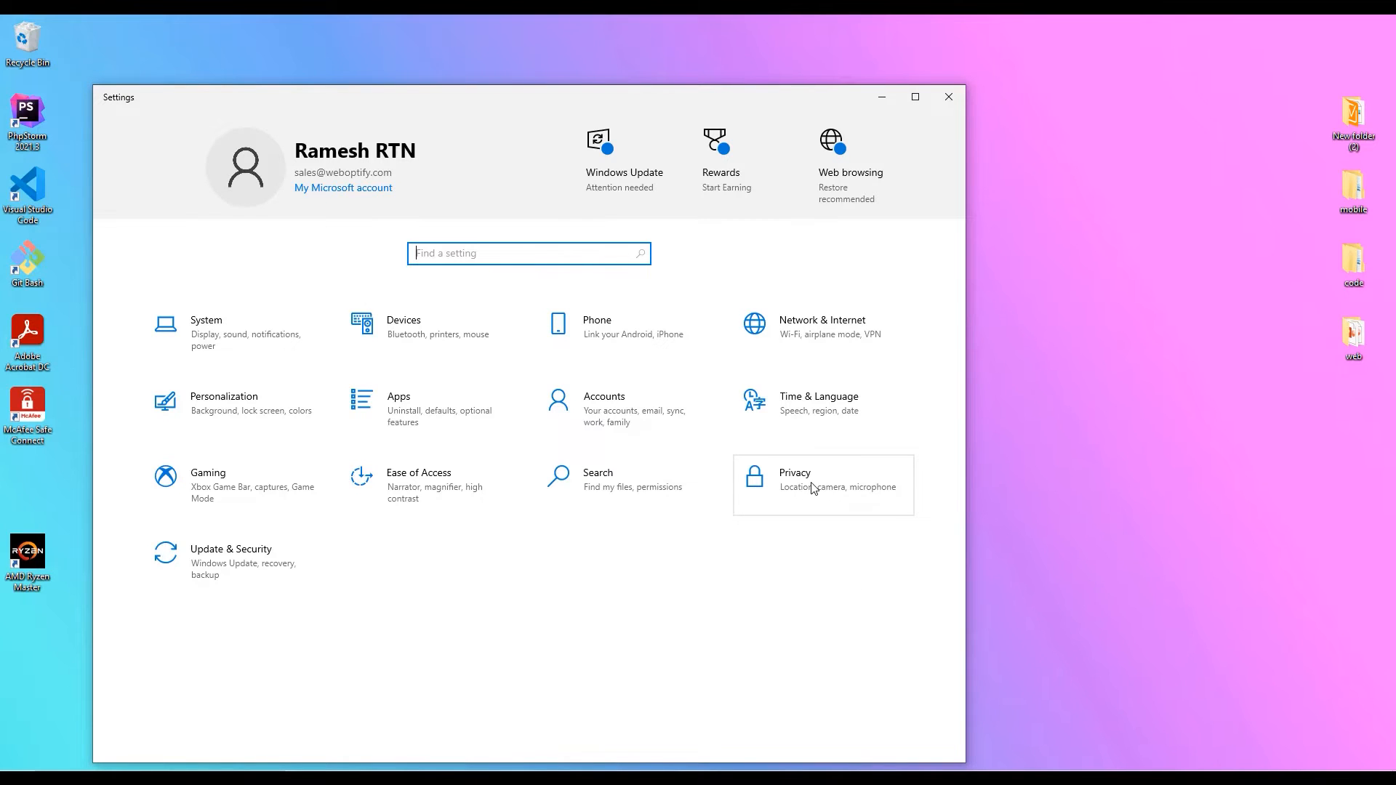
pyautogui.click(822, 484)
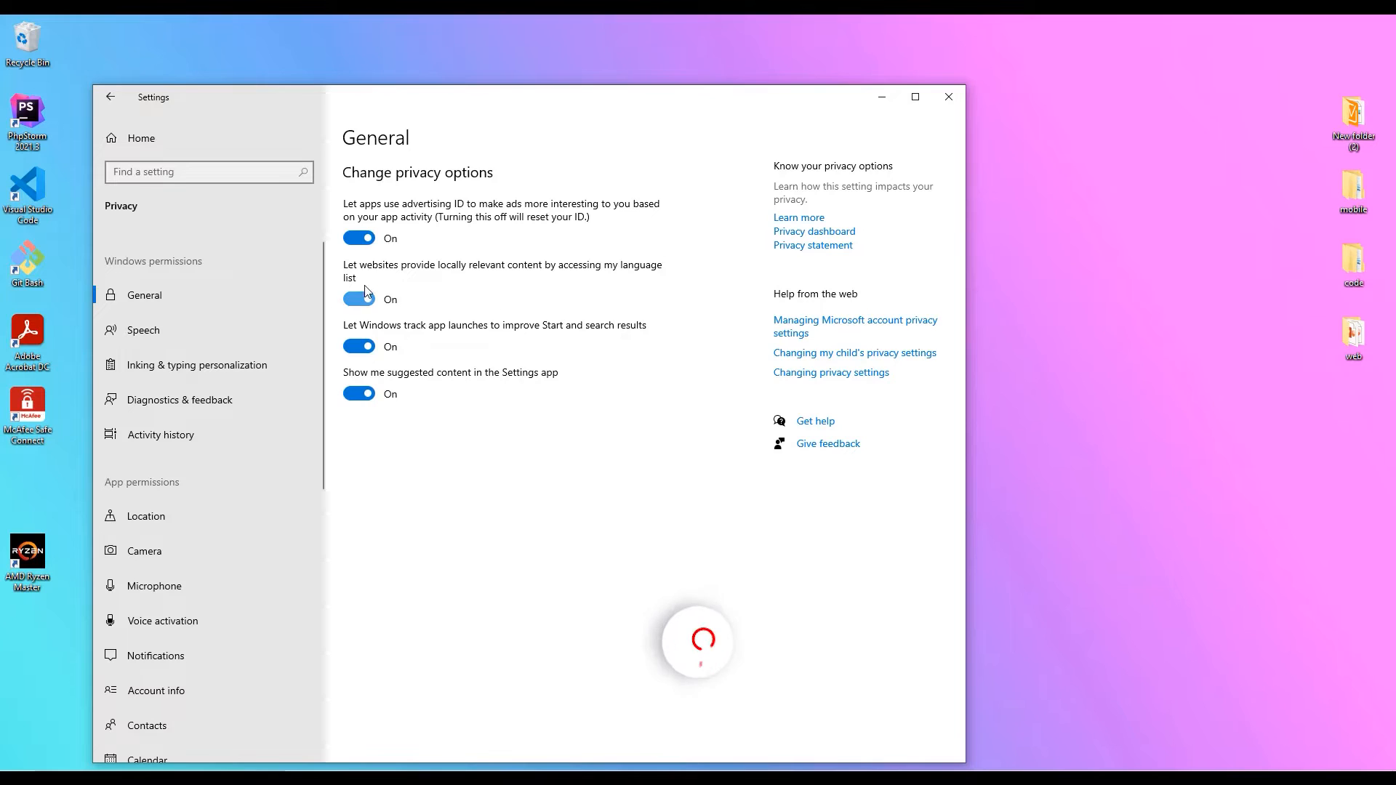
# Turn off the General privacy toggles and Diagnostics & feedback's Improve inking and typing.
pyautogui.click(358, 238)
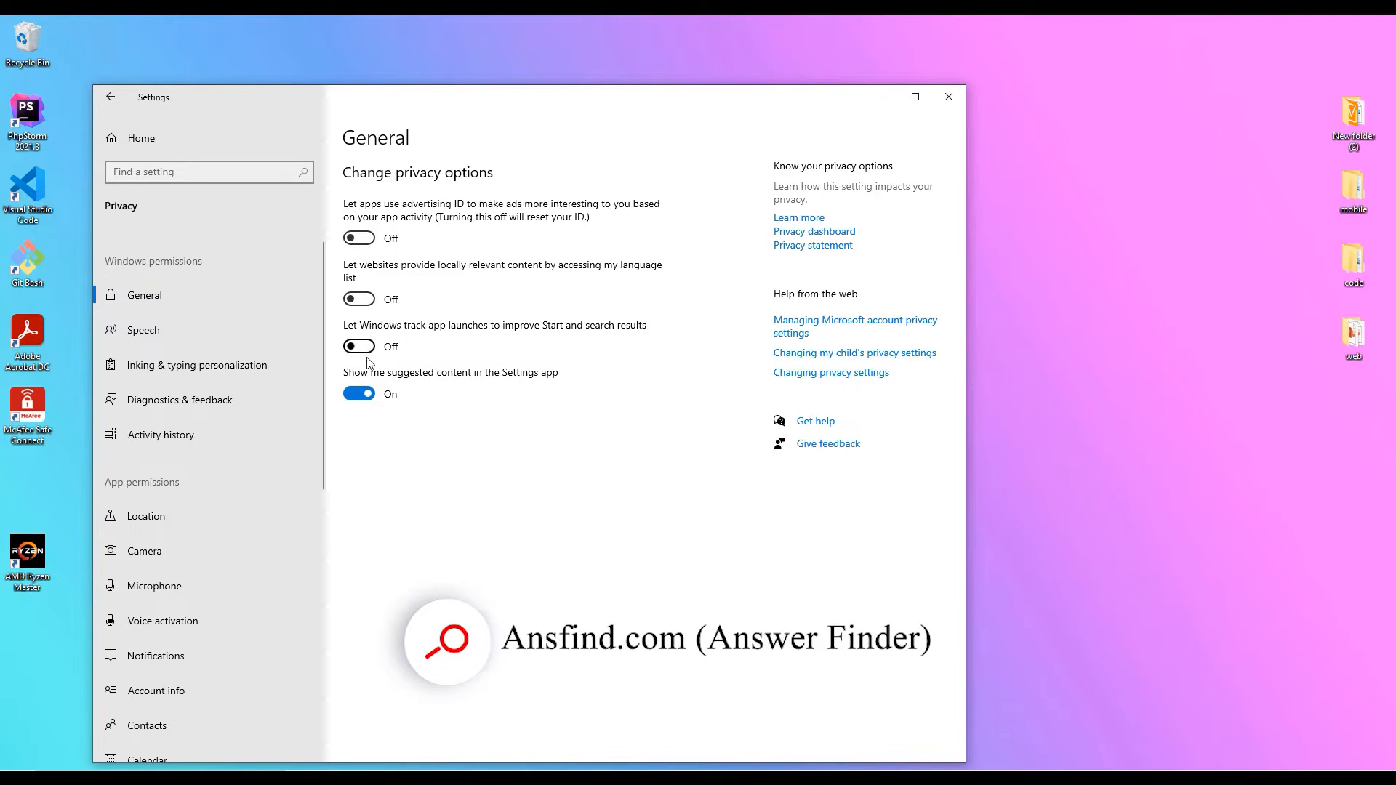
pyautogui.click(358, 394)
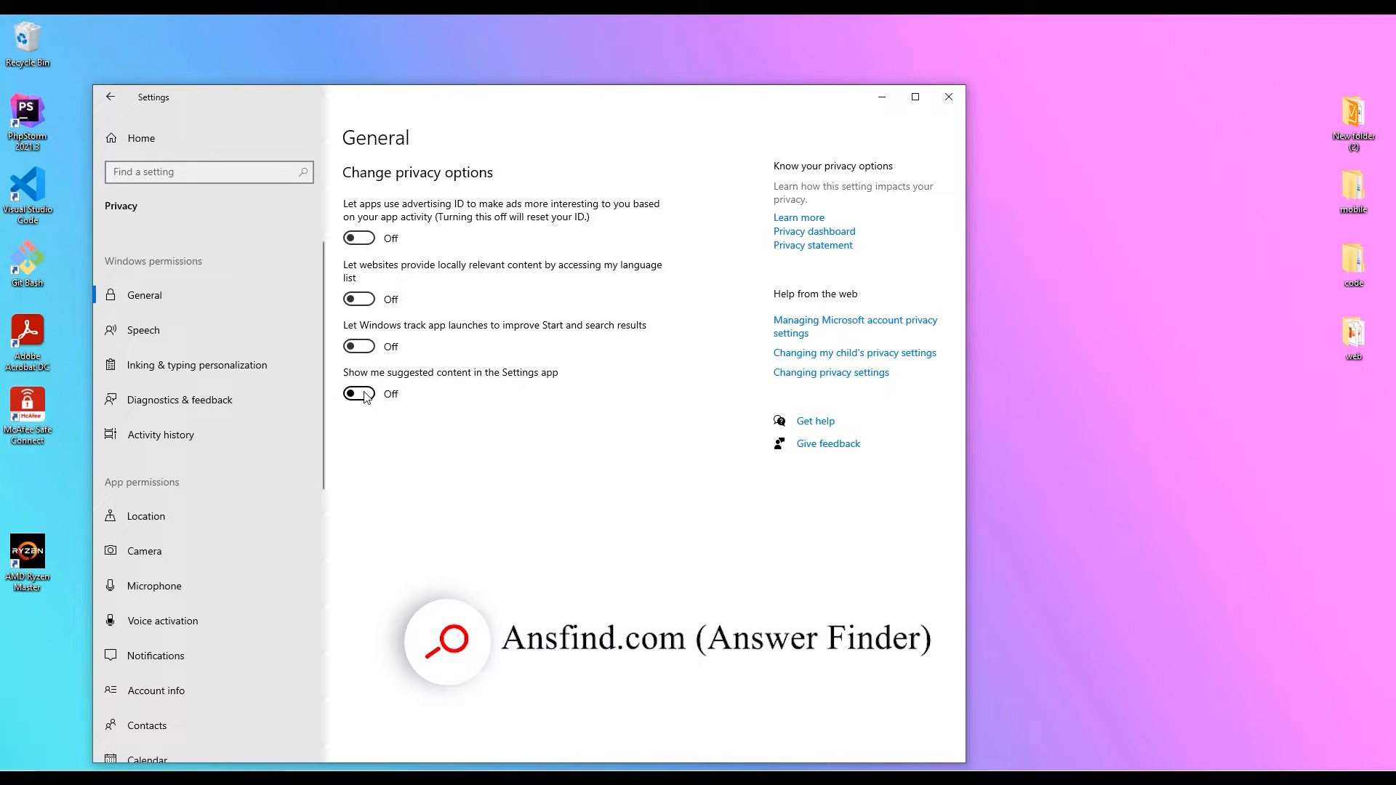
pyautogui.click(142, 329)
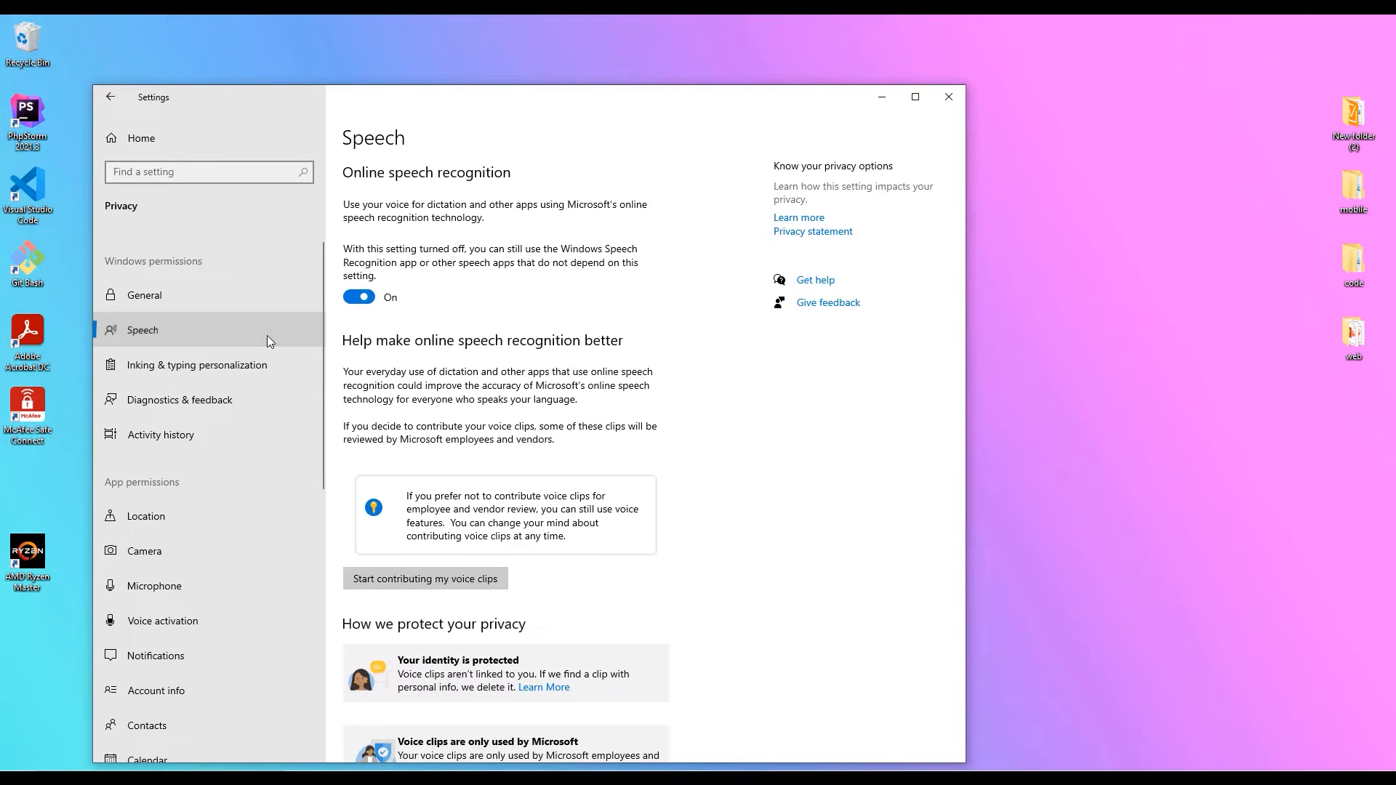
pyautogui.click(179, 400)
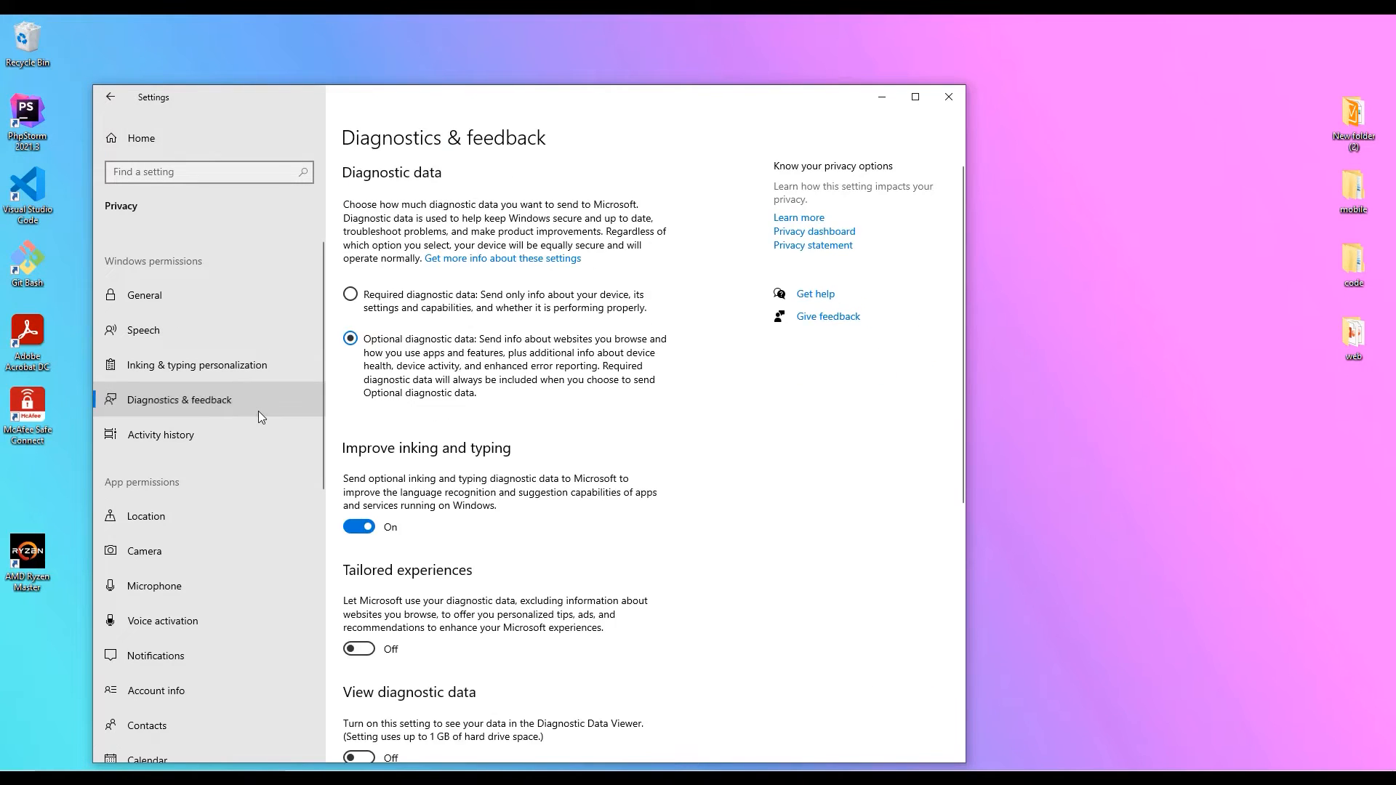
pyautogui.click(358, 527)
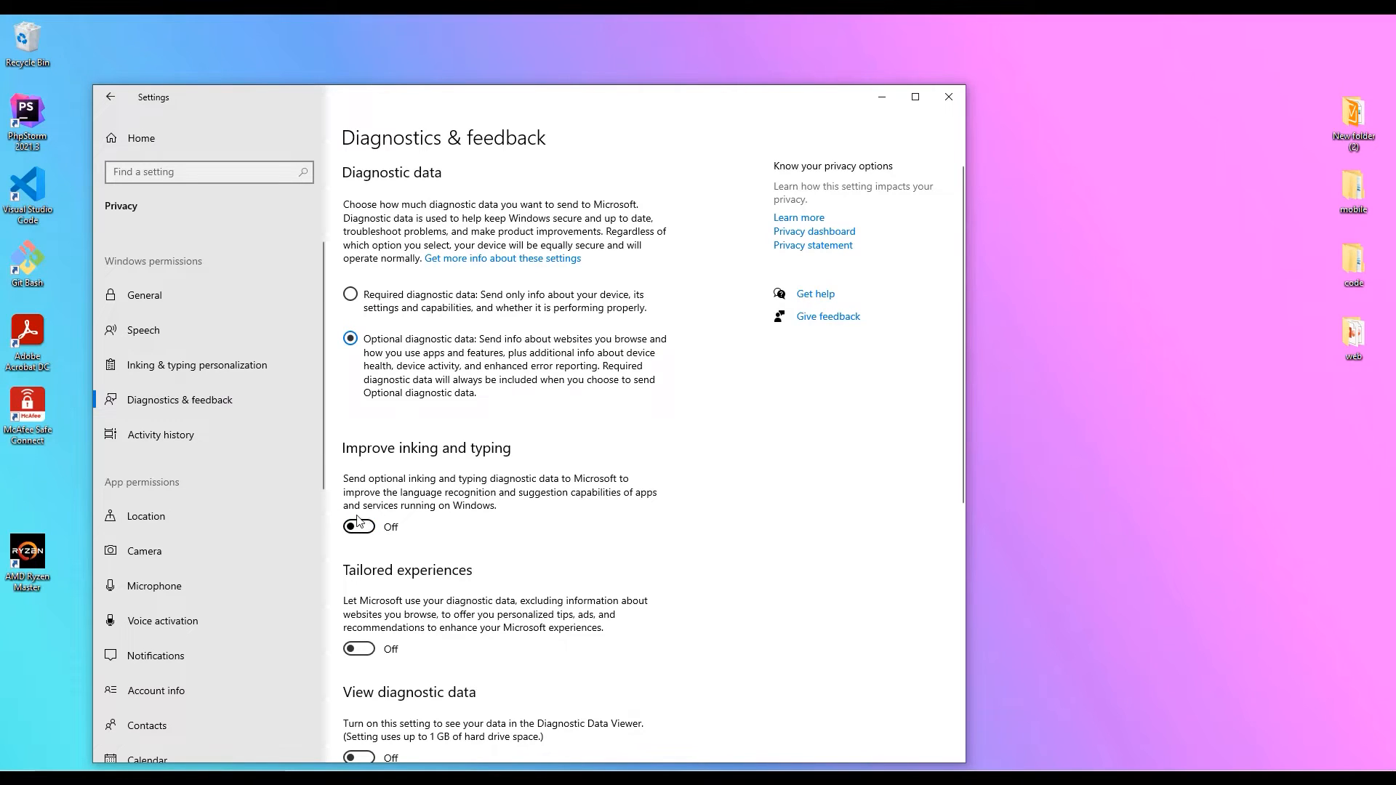
# Step through Location, Camera, Microphone, Voice activation, Notifications, Account info and Contacts permissions.
pyautogui.click(144, 515)
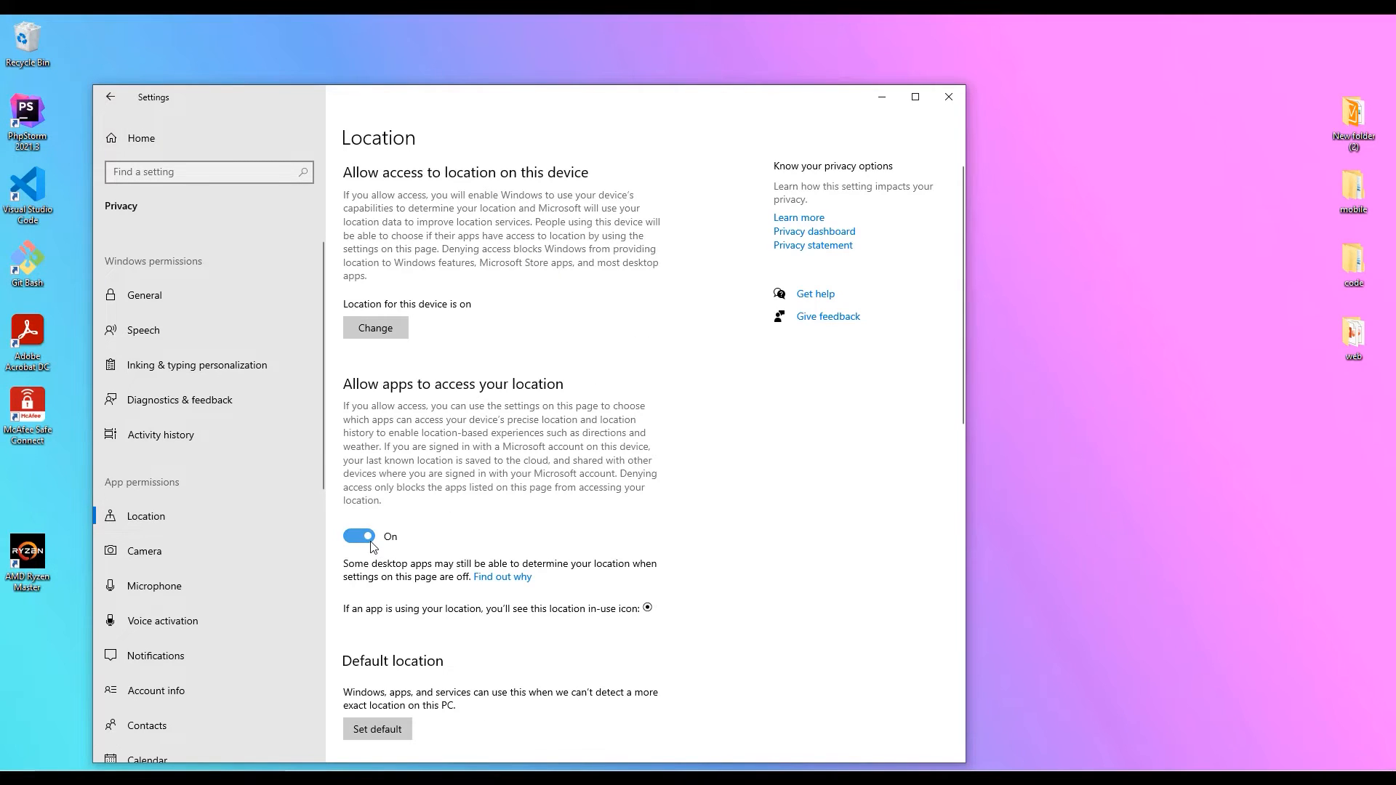
pyautogui.click(144, 550)
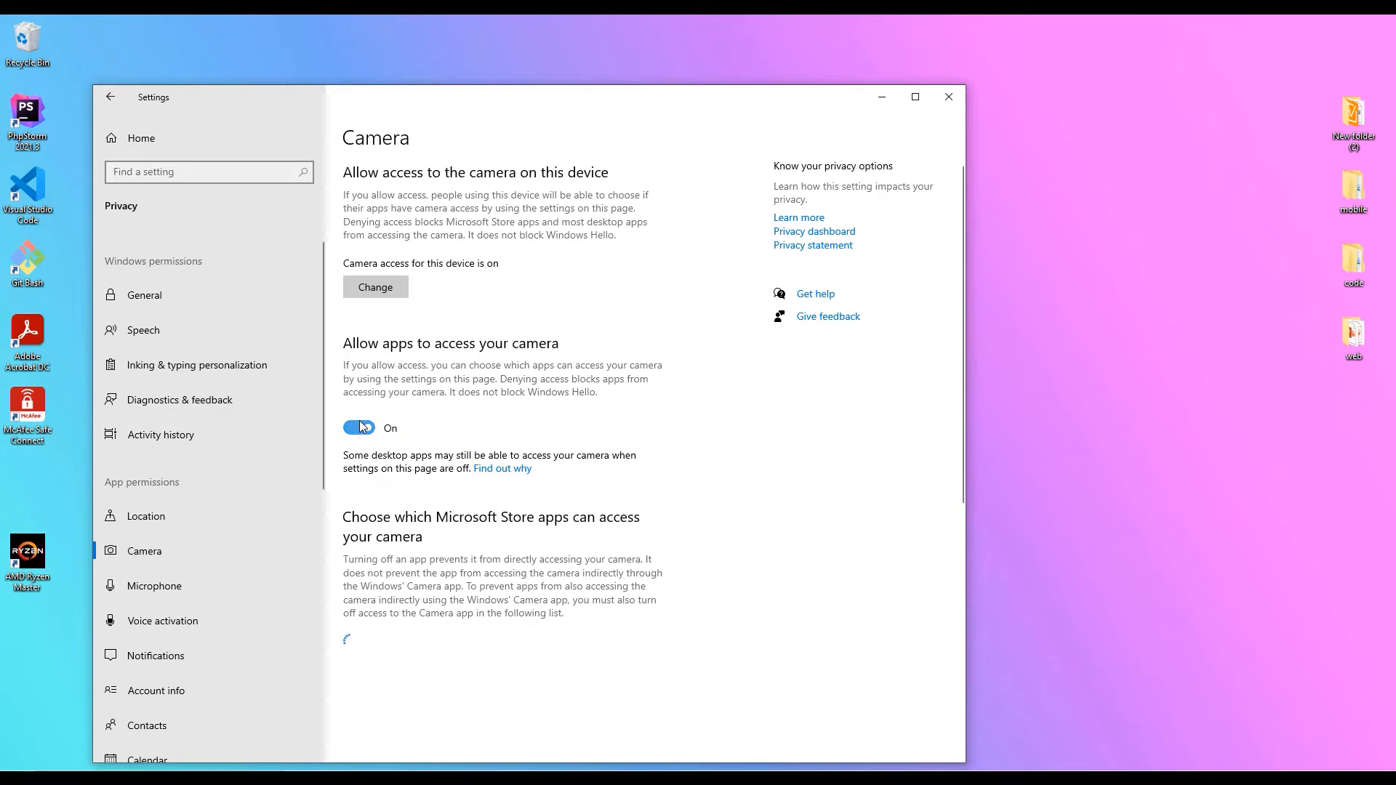
pyautogui.click(154, 584)
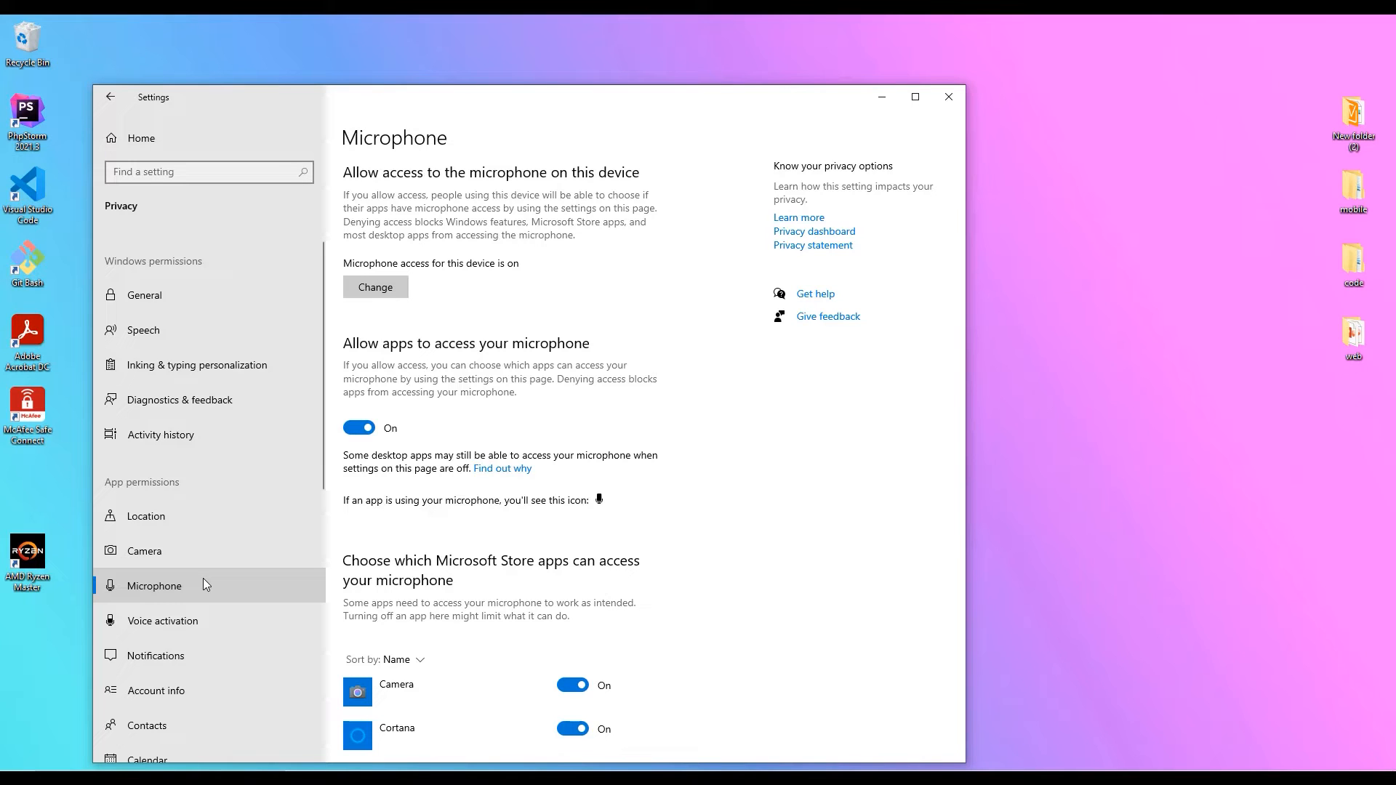
pyautogui.click(163, 620)
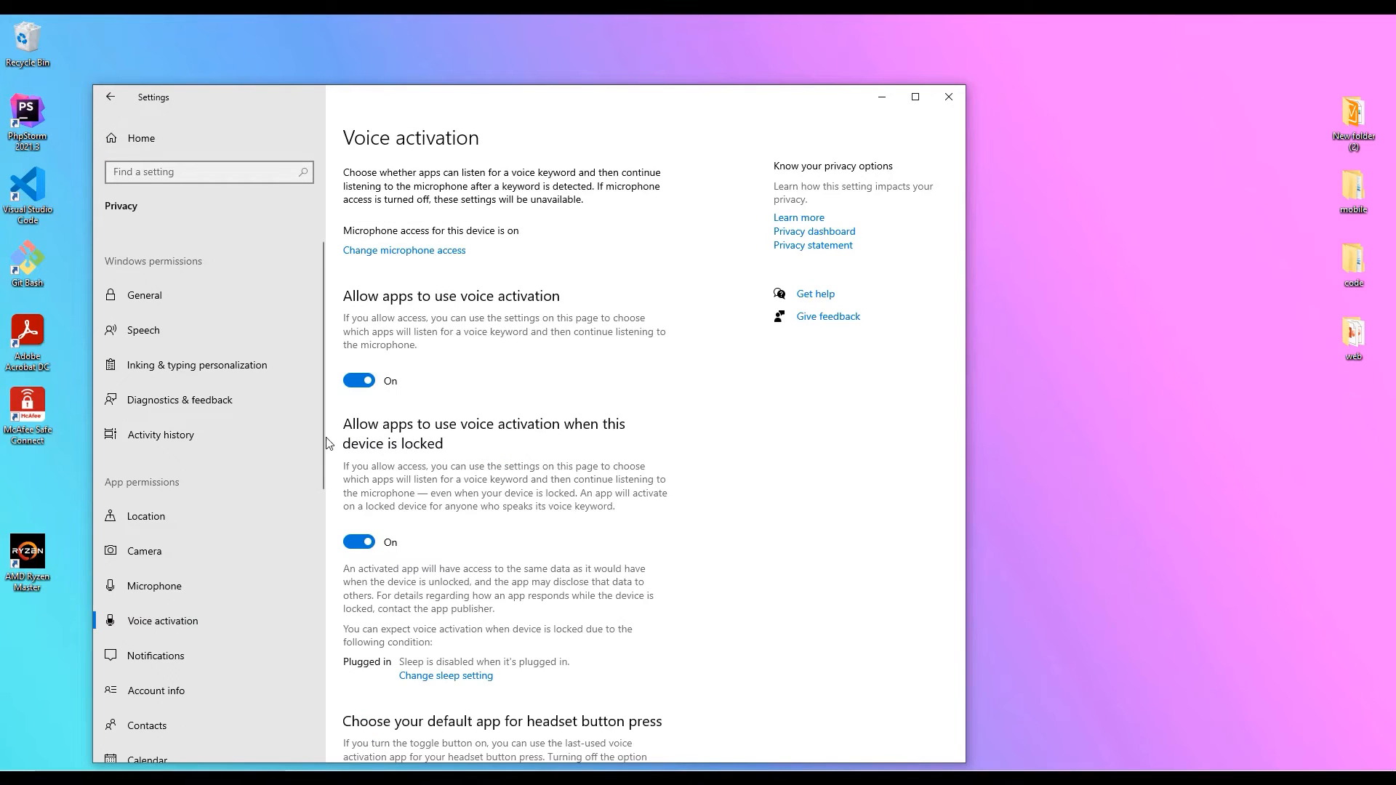
pyautogui.click(158, 655)
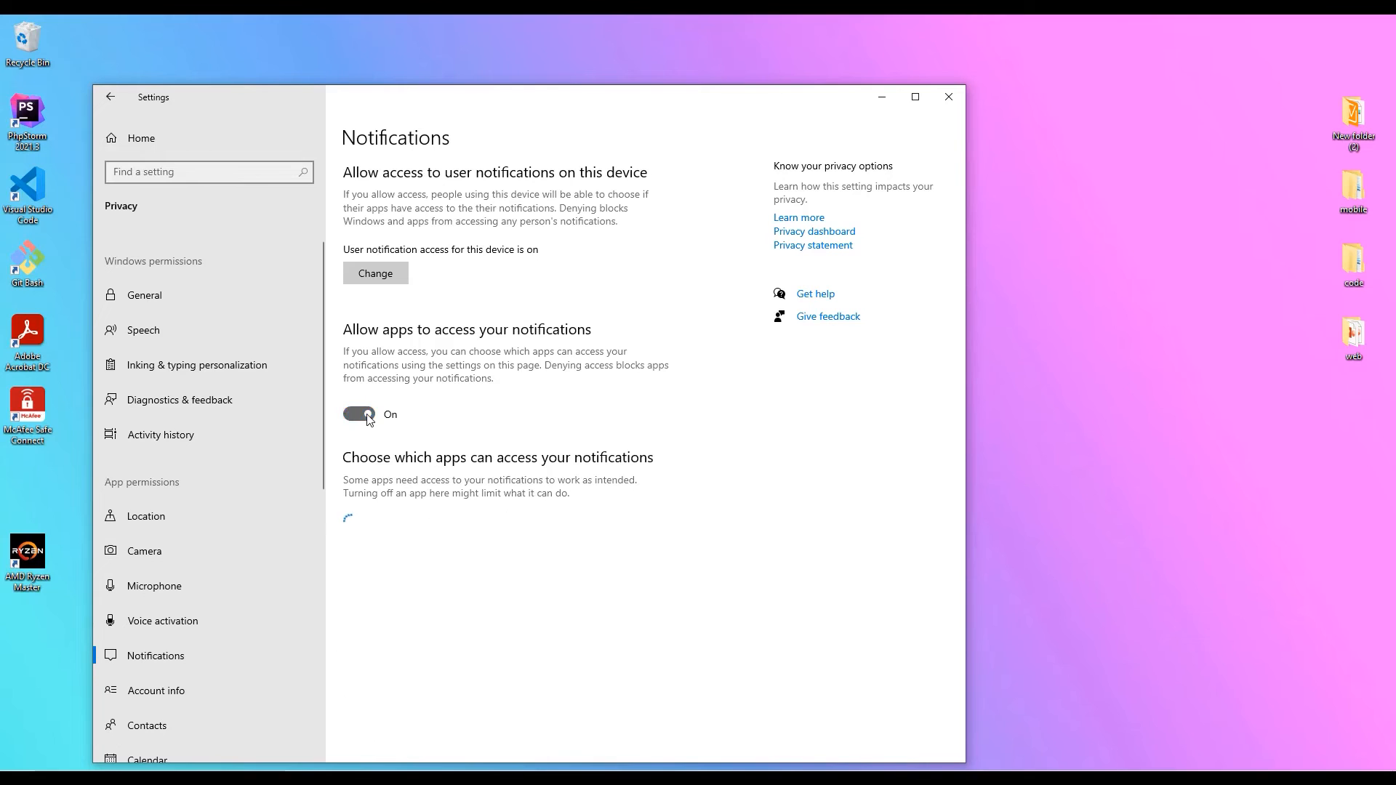
pyautogui.click(156, 690)
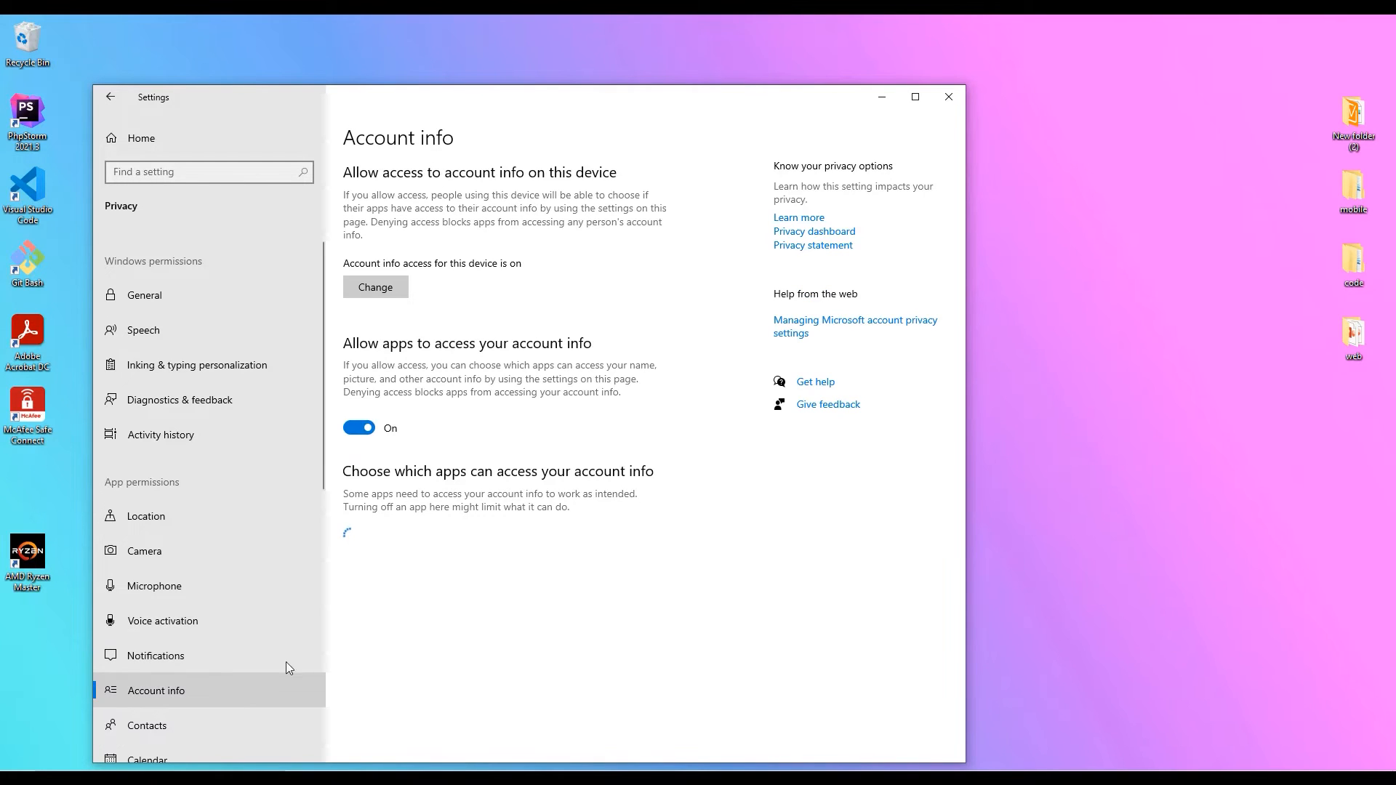
pyautogui.click(146, 725)
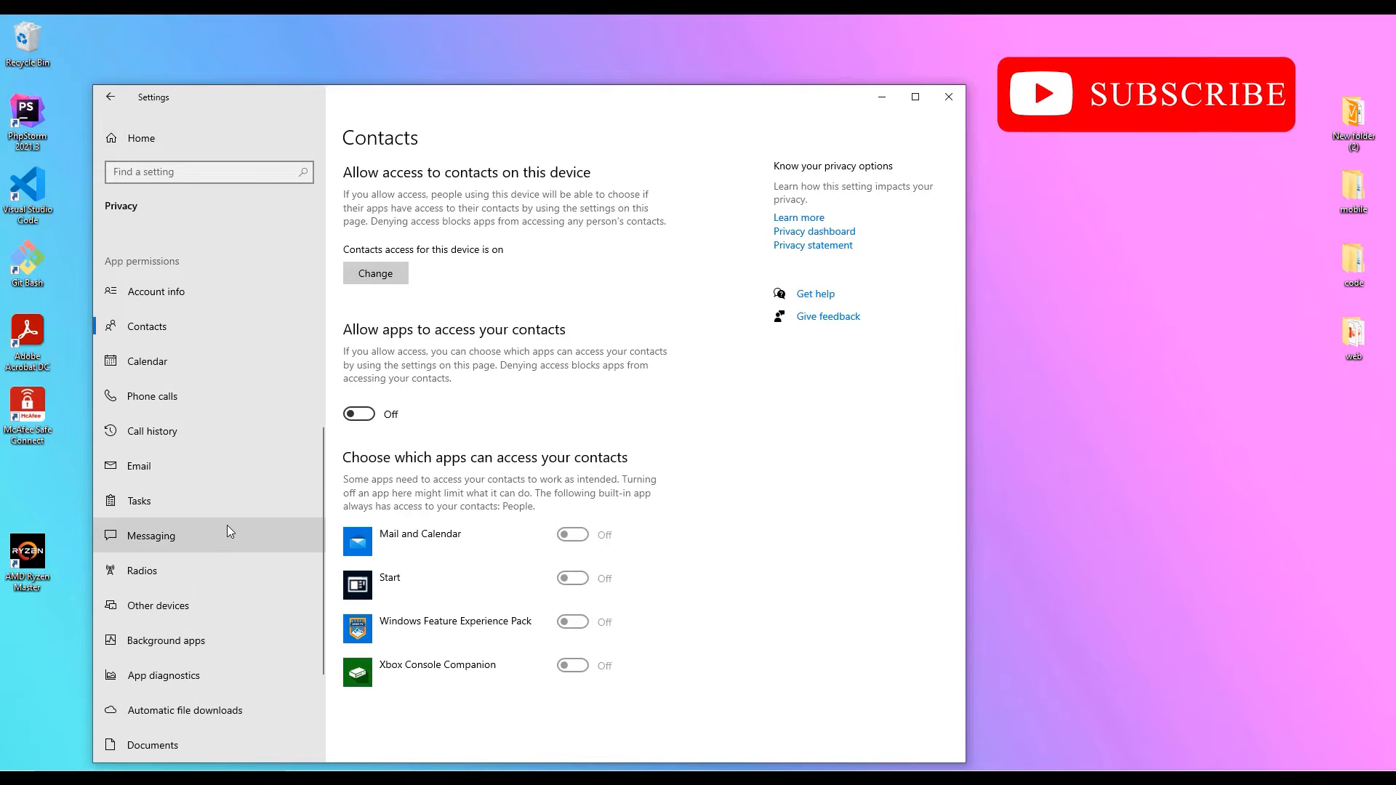
# Go through the Calendar, Phone calls and Call history permission pages, blocking app access.
pyautogui.click(147, 360)
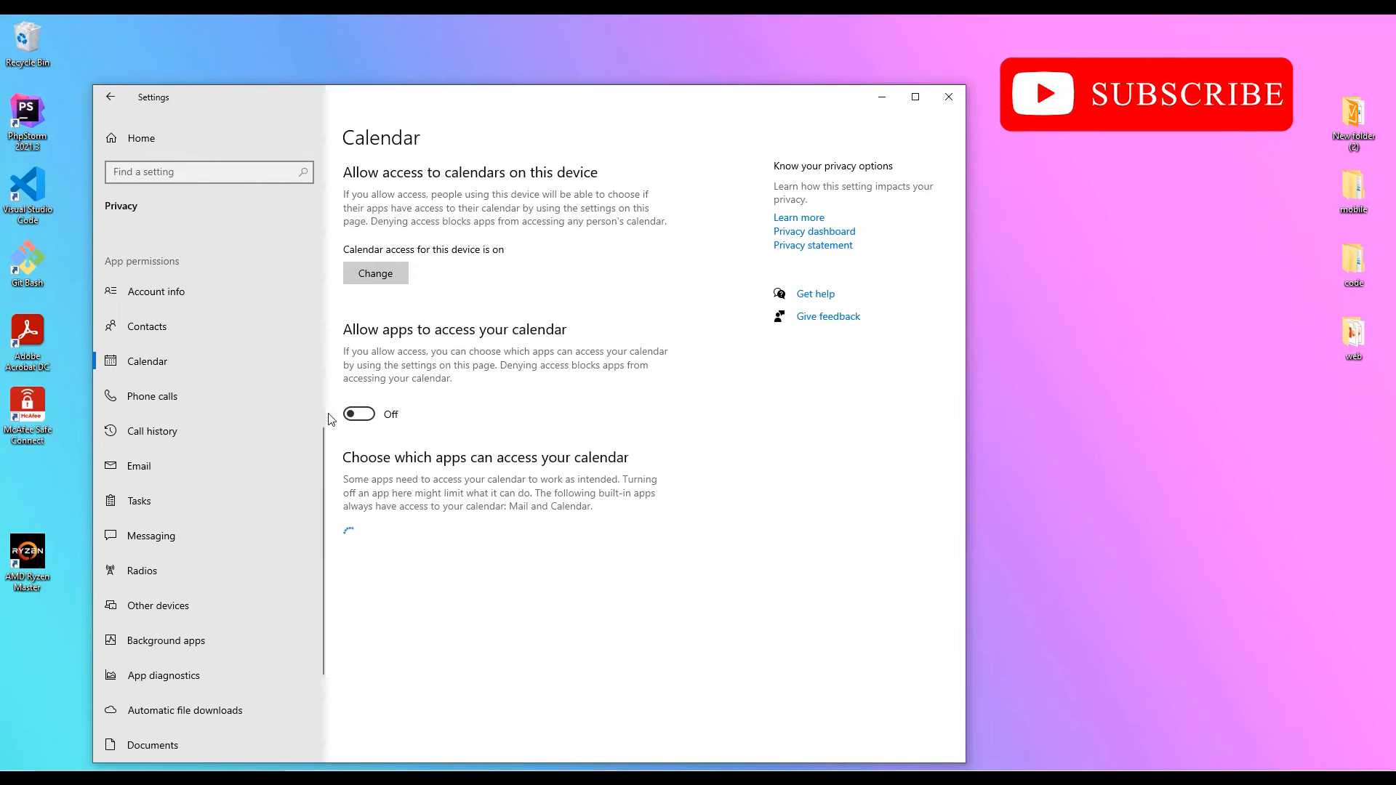
pyautogui.click(151, 395)
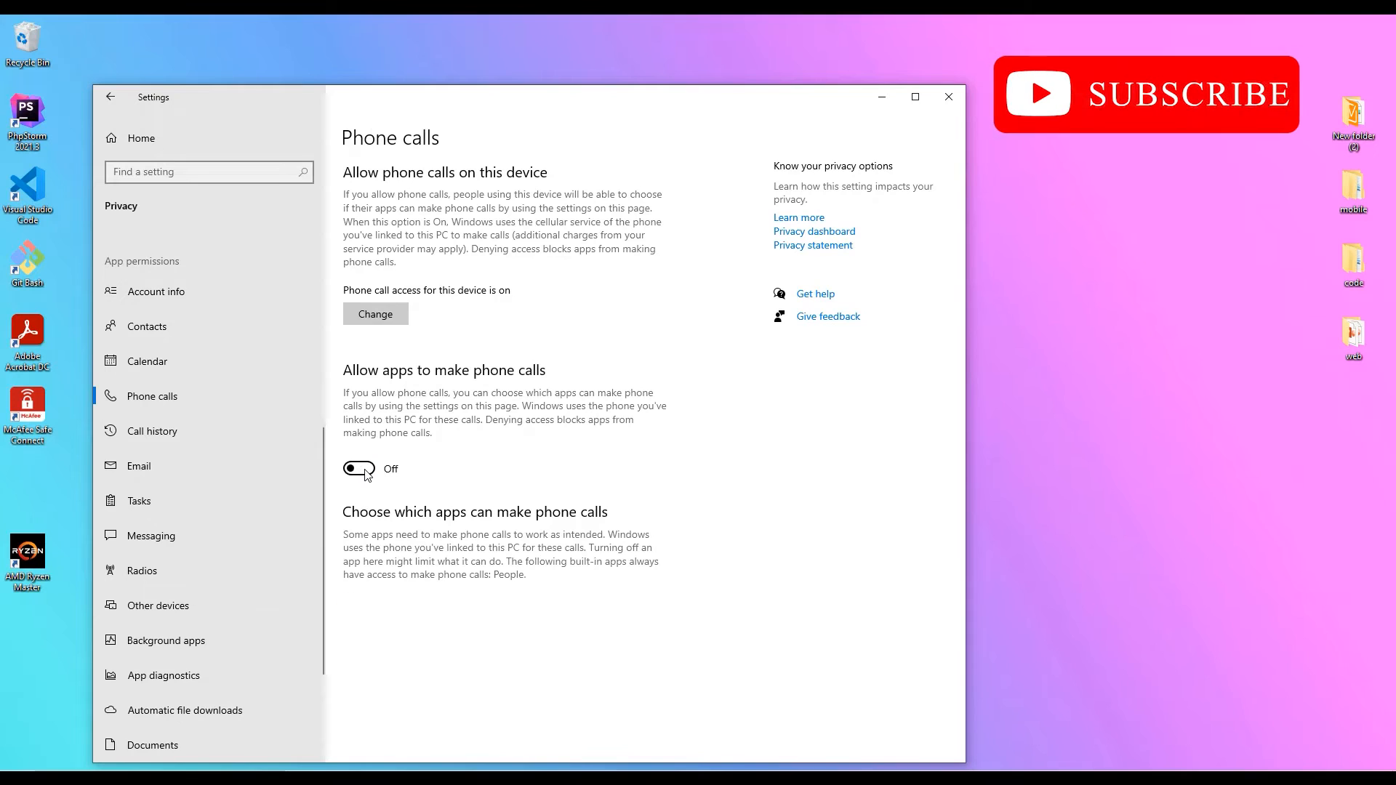
pyautogui.click(152, 431)
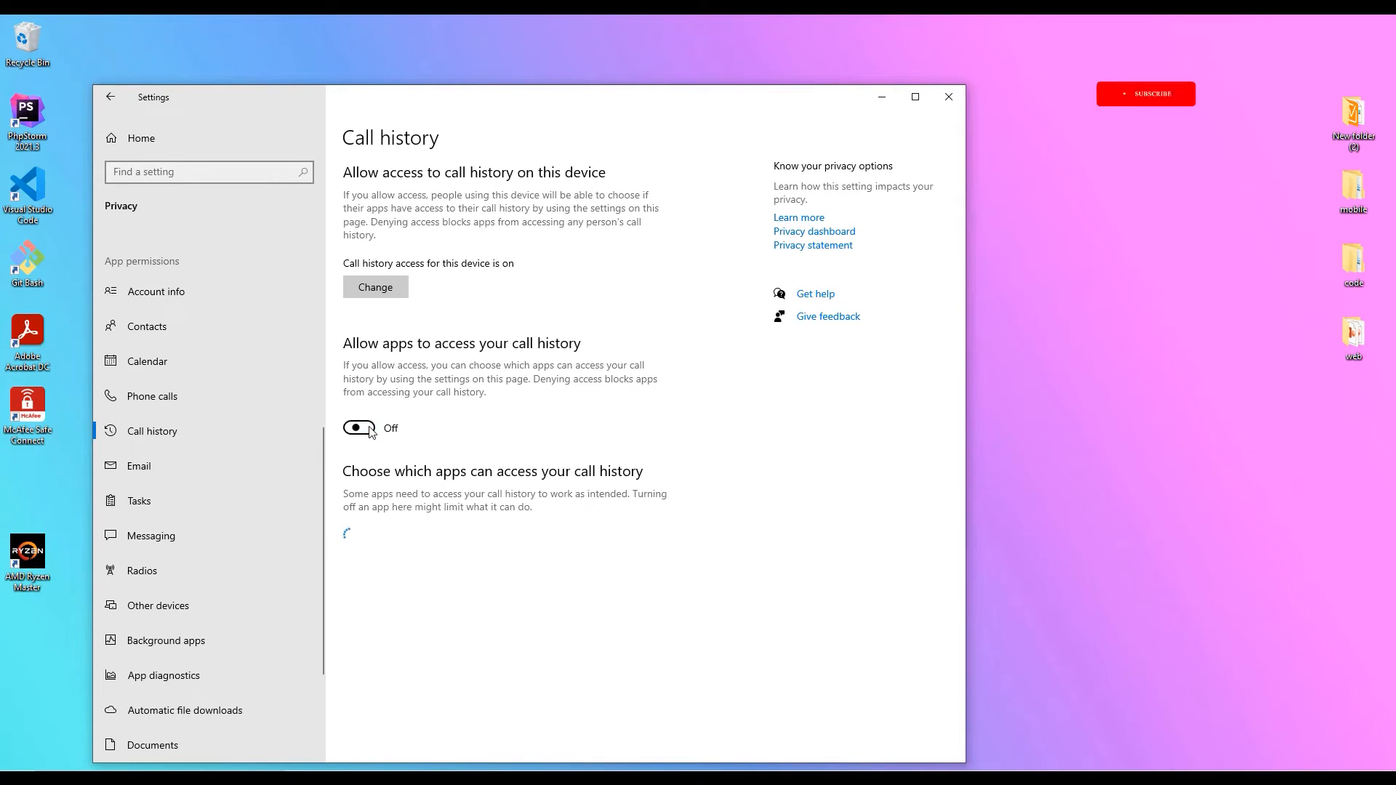
pyautogui.click(138, 466)
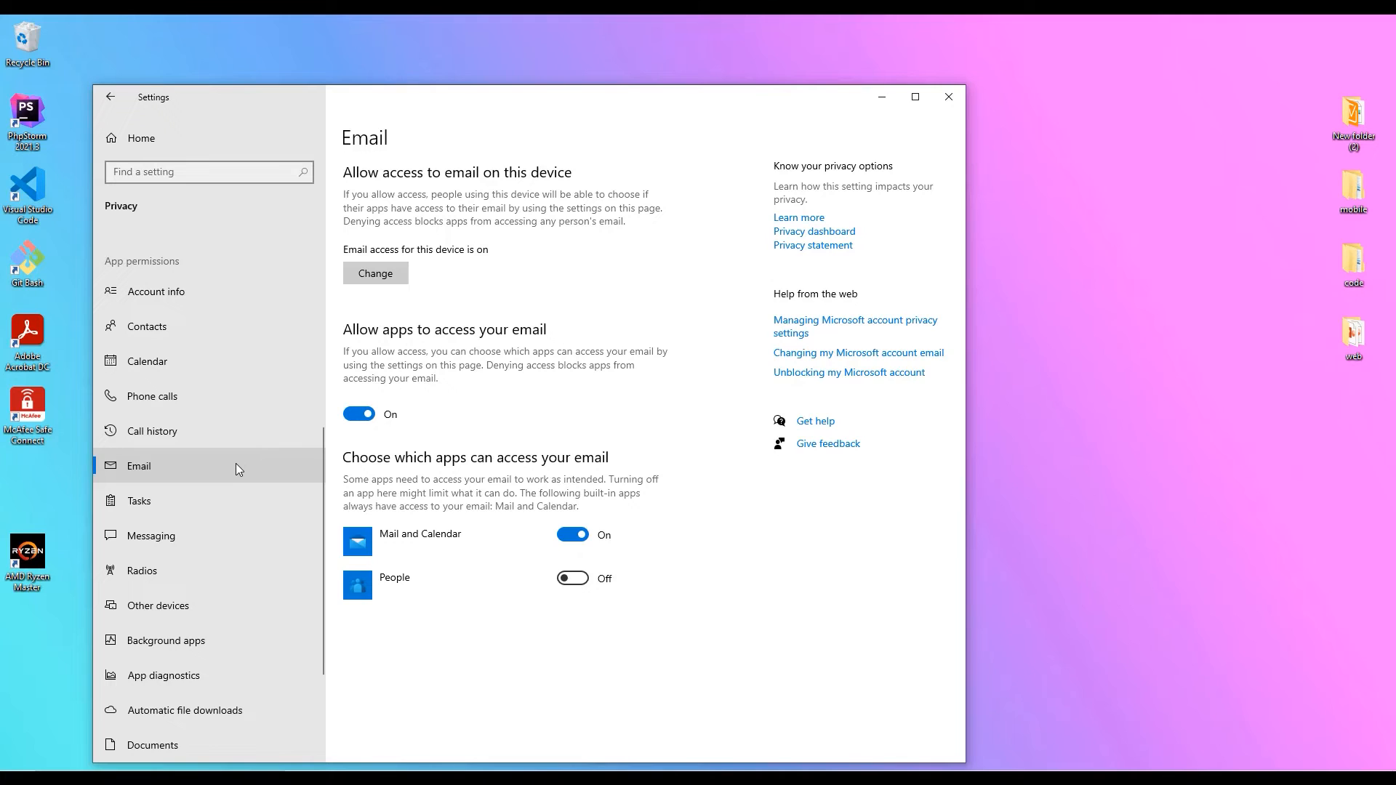
# Turn off app access to Tasks, Messaging, Radios and unpaired Other devices.
pyautogui.click(139, 500)
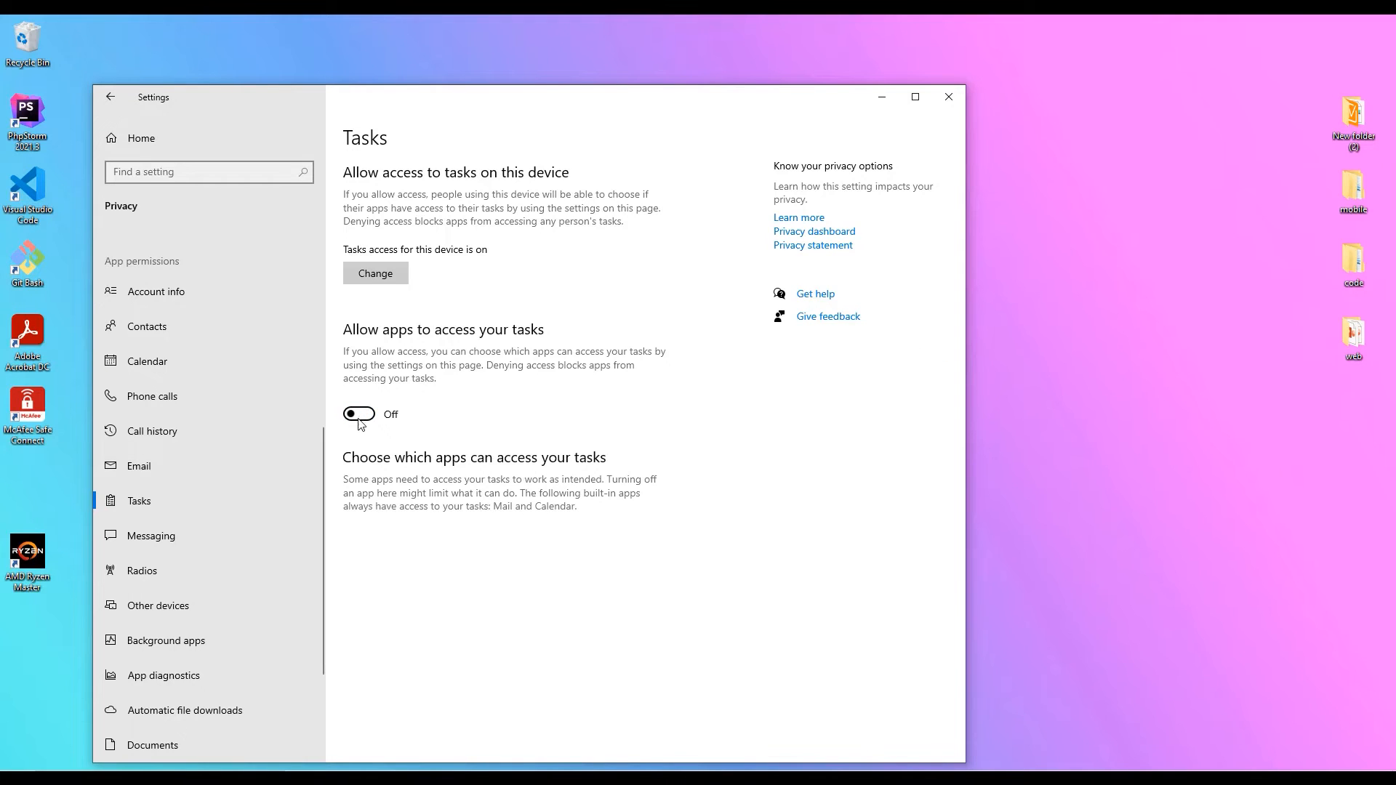
pyautogui.click(150, 535)
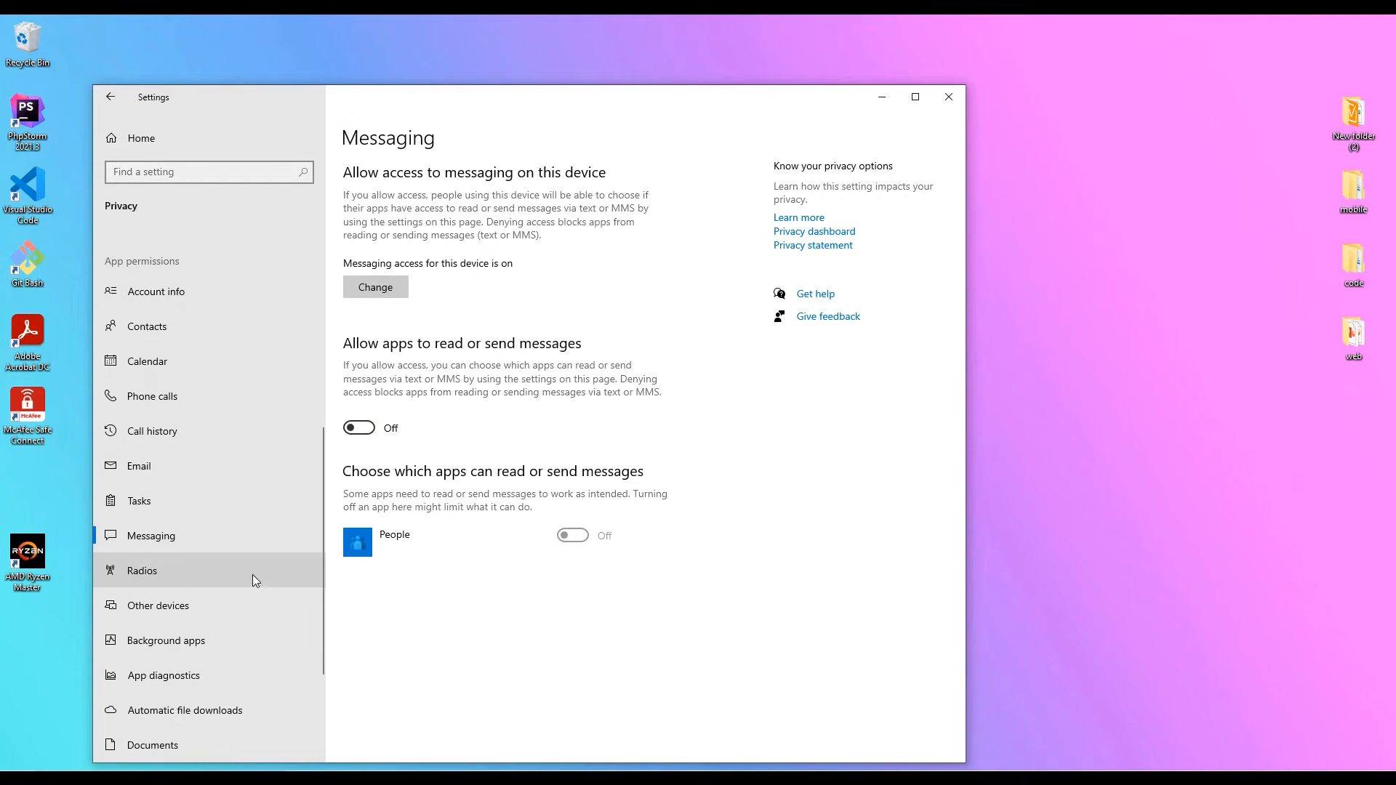
pyautogui.click(142, 571)
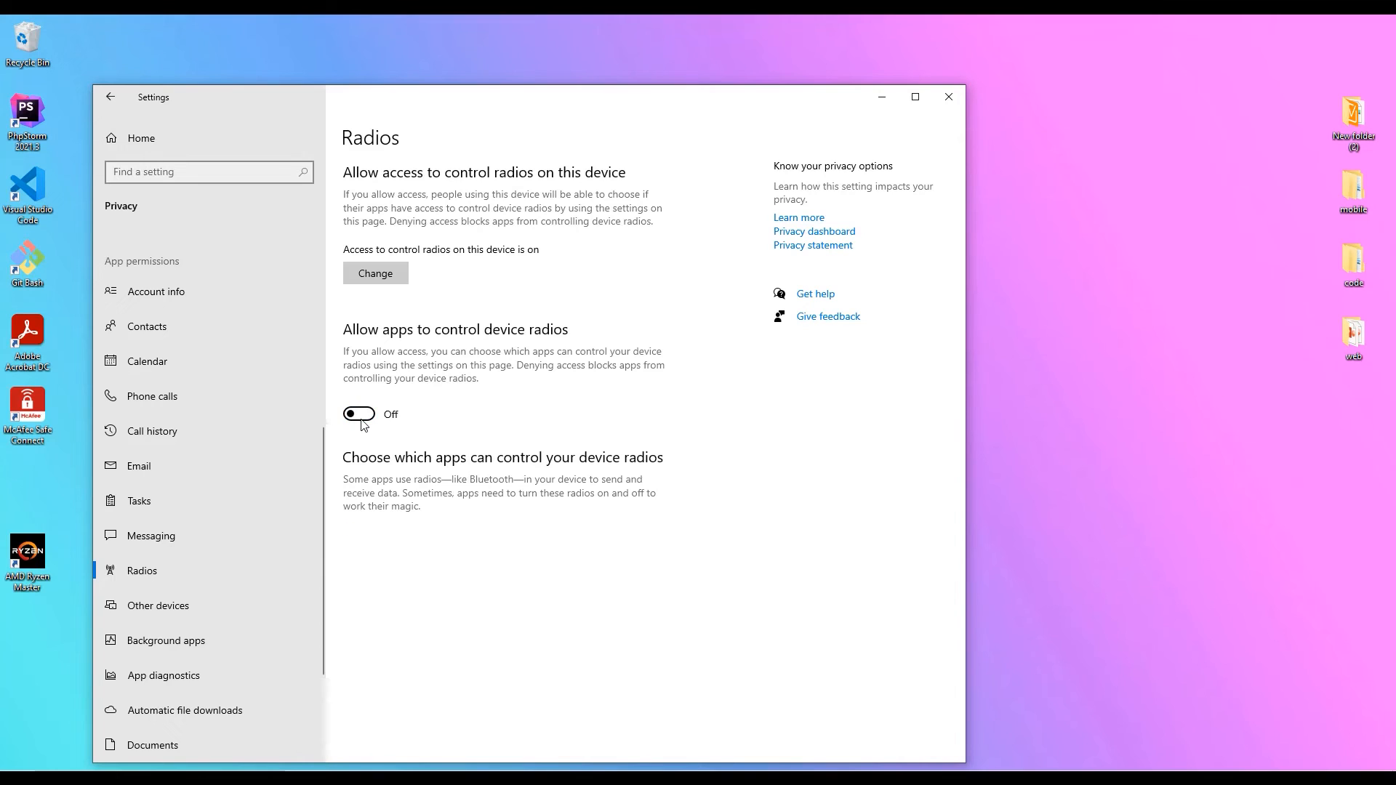
pyautogui.click(158, 606)
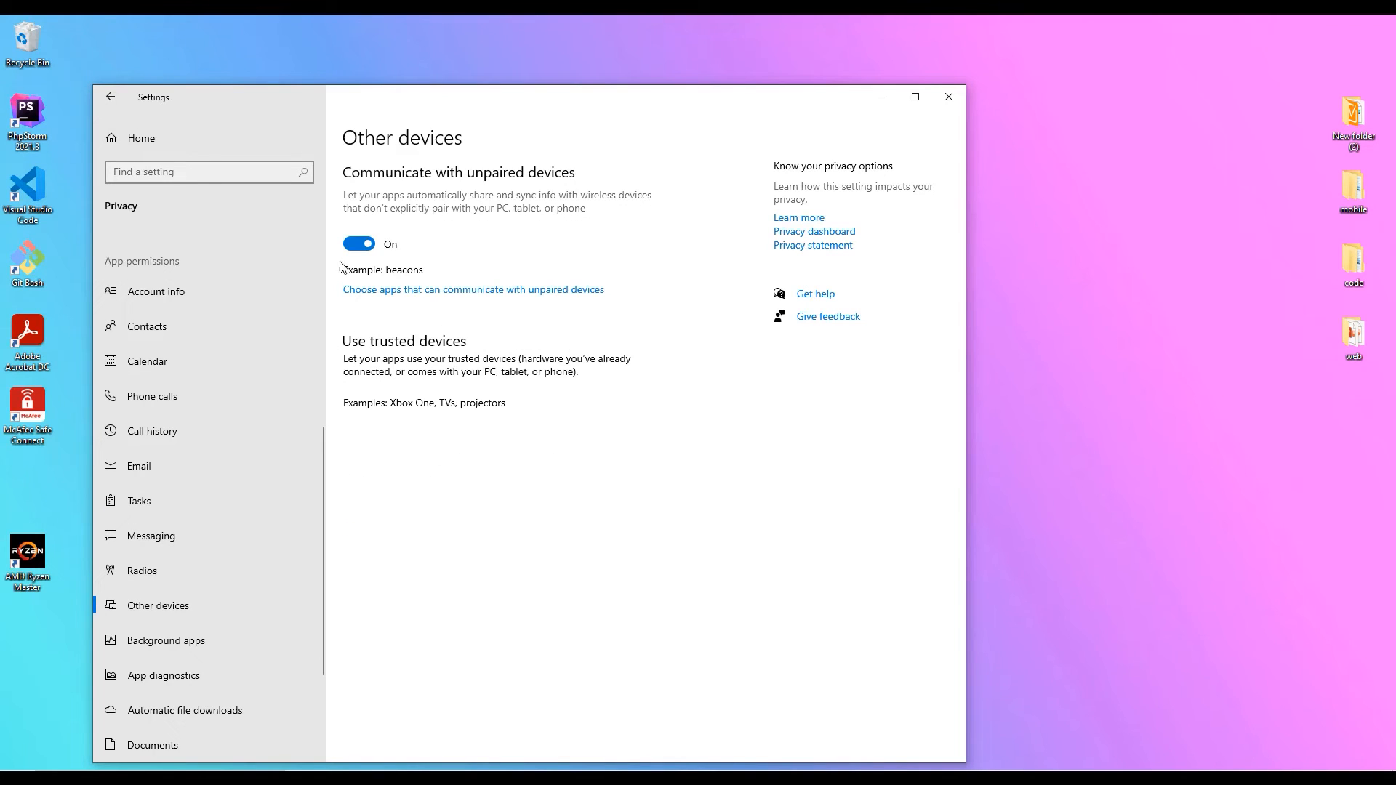
pyautogui.click(358, 242)
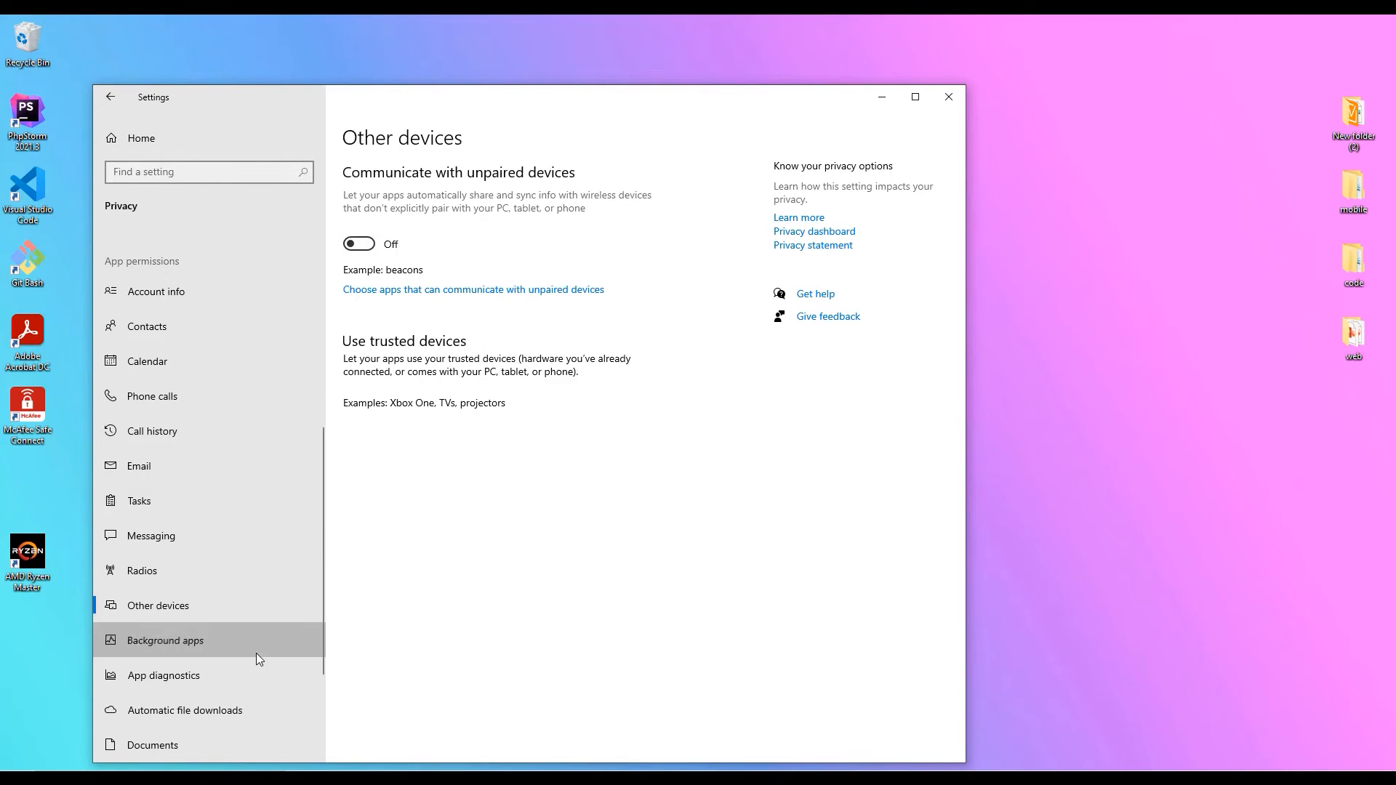
# Set 'Let apps run in the background' off, then go to App diagnostics.
pyautogui.click(166, 640)
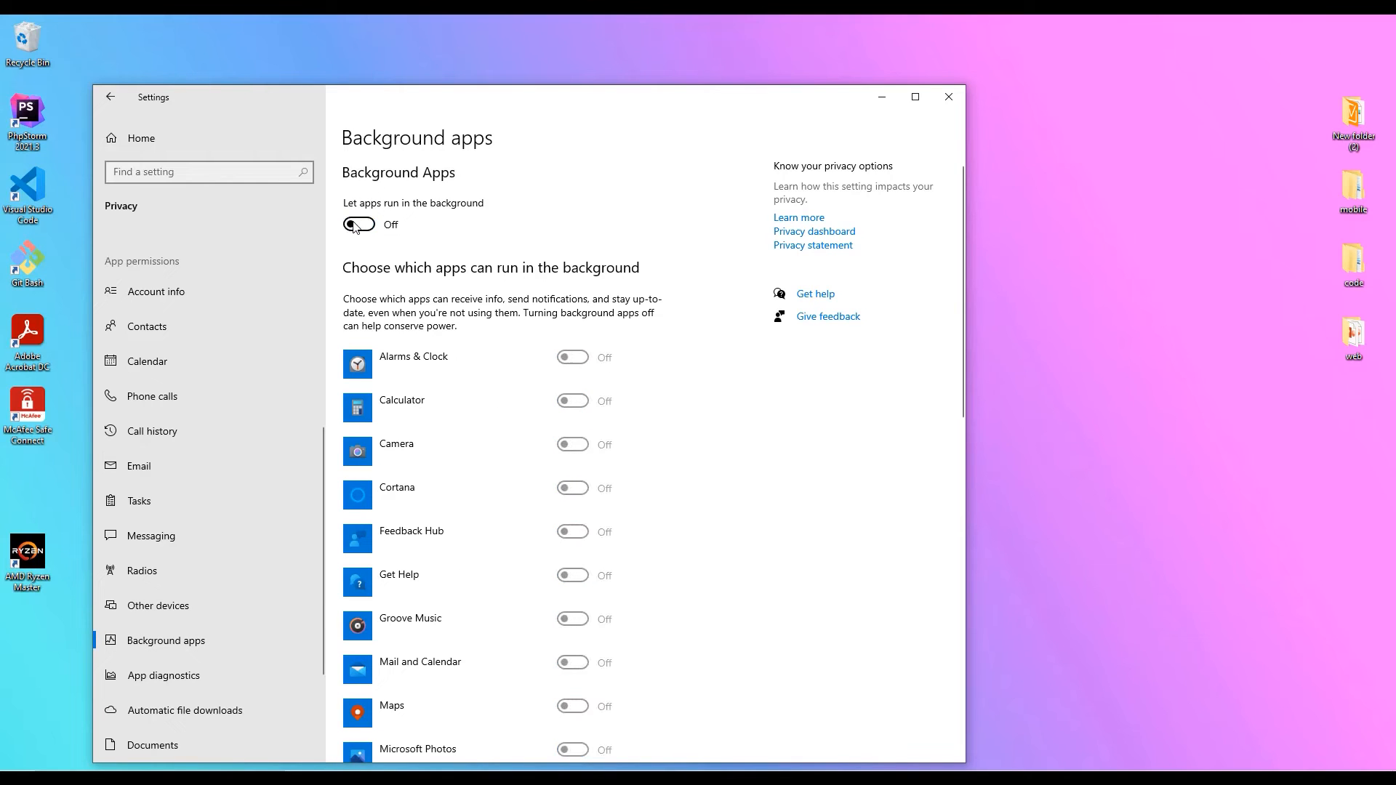
pyautogui.scroll(-3)
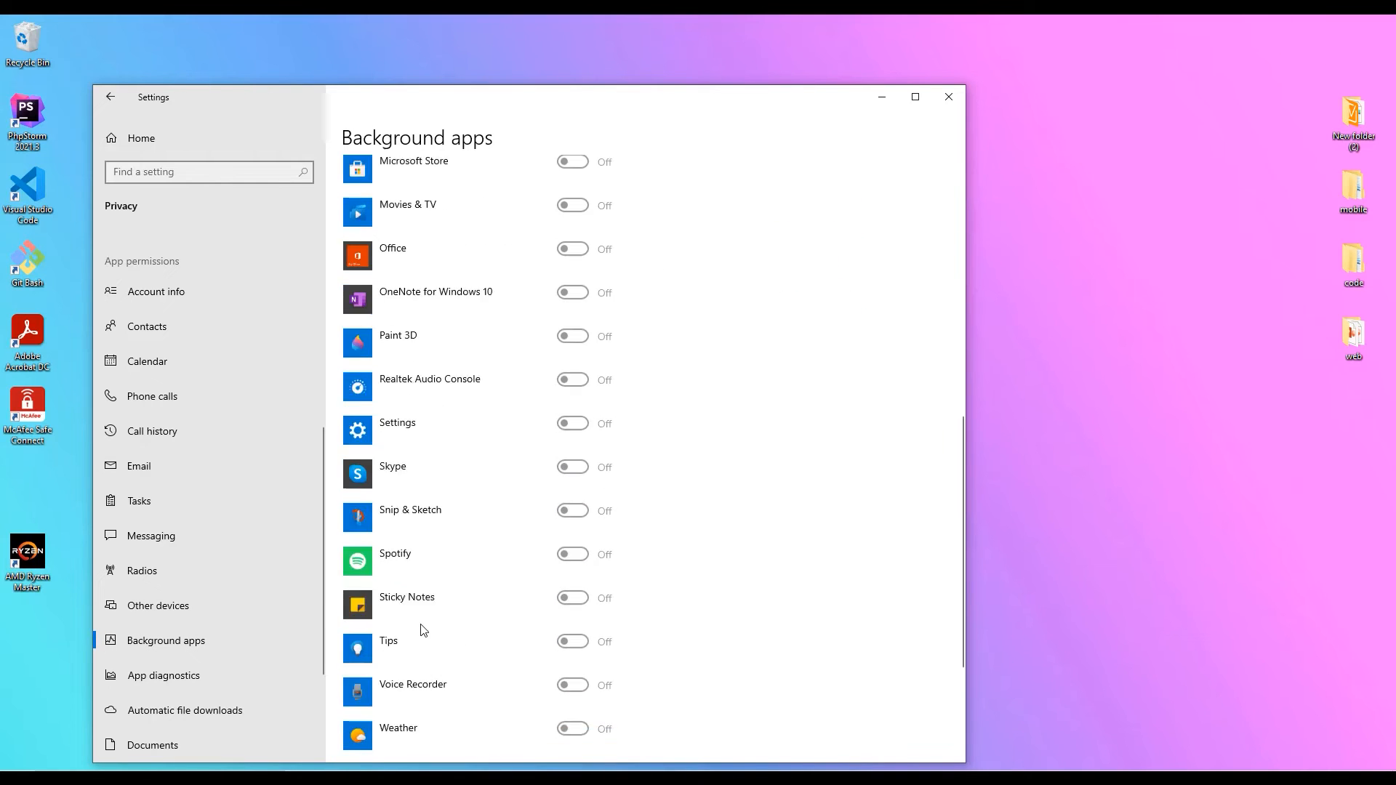
pyautogui.scroll(3)
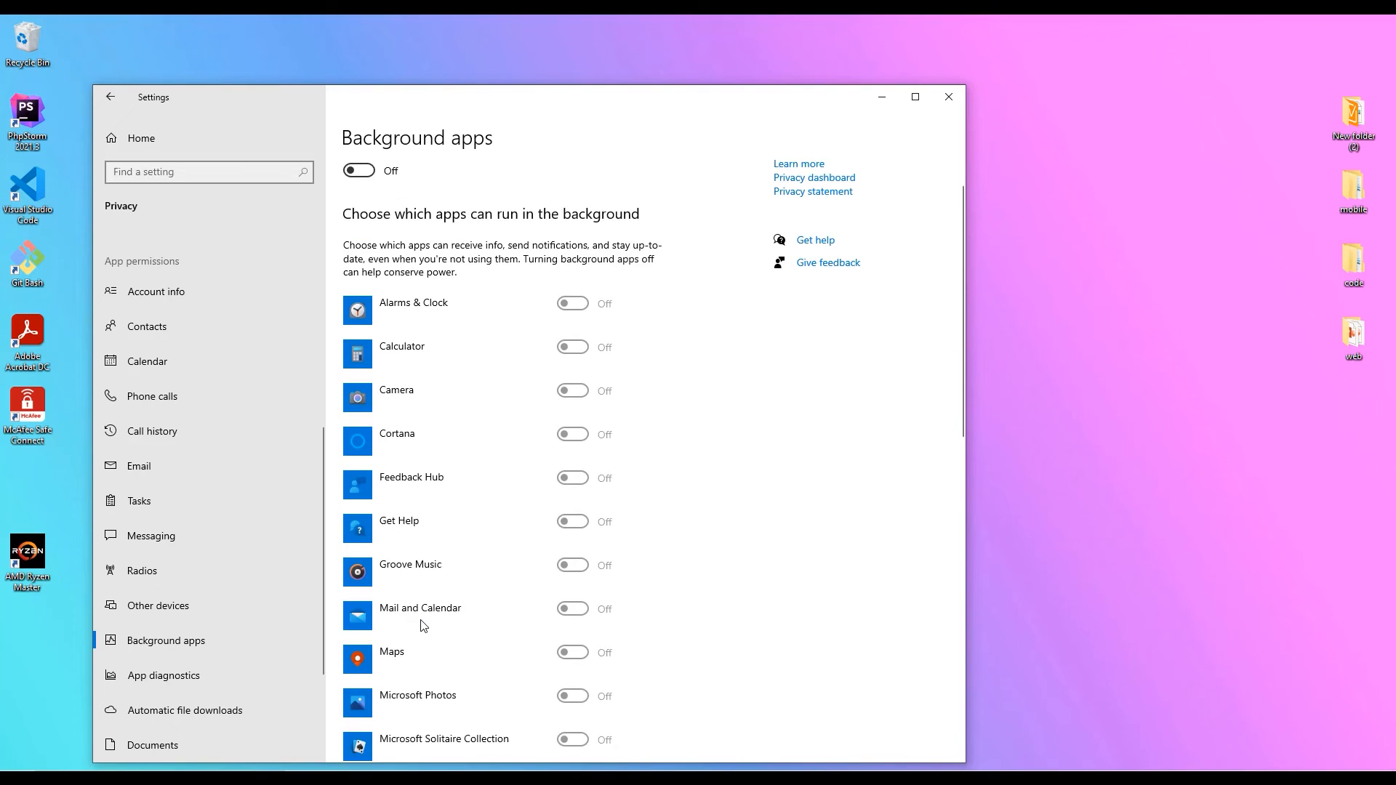
pyautogui.click(163, 675)
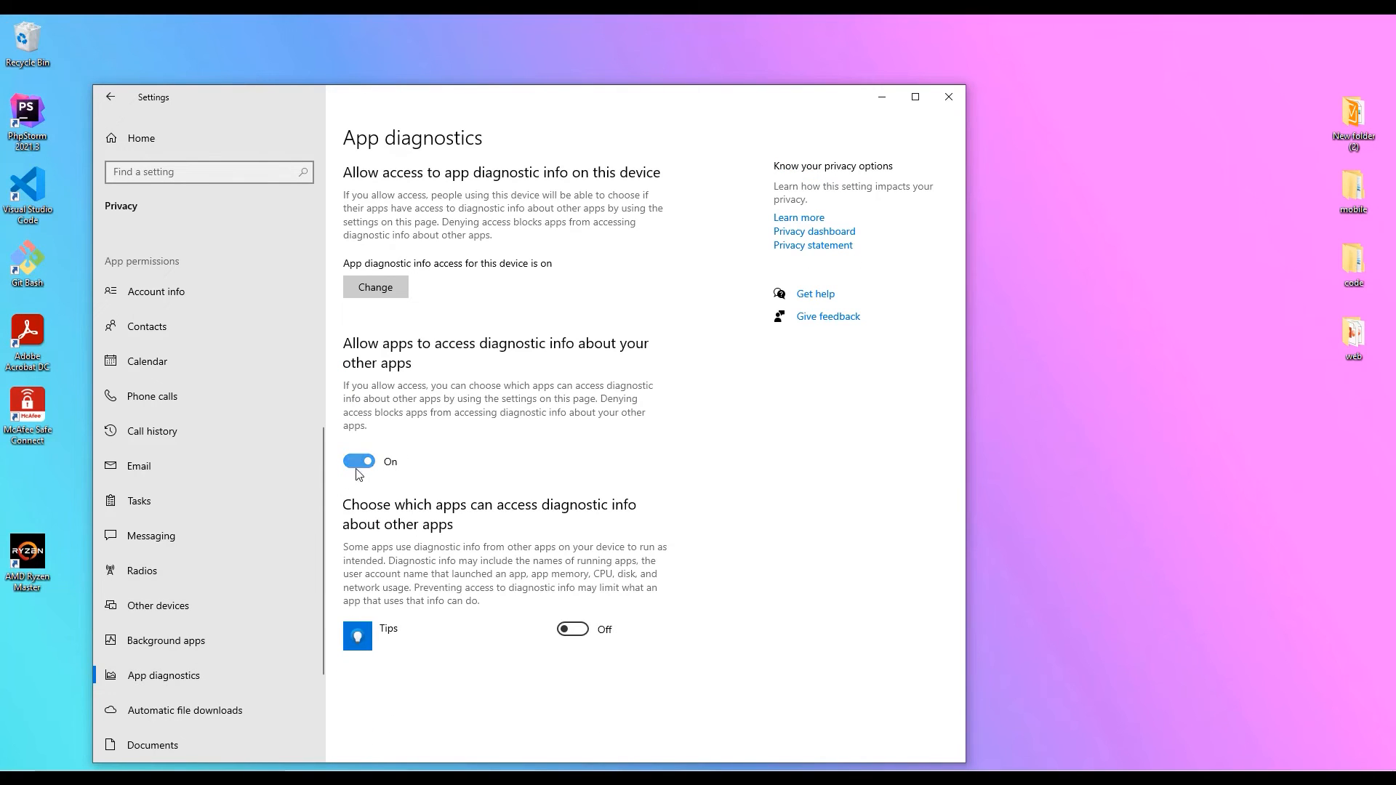
# Pass Documents, Pictures and Videos, switch File system access off, and close Settings.
pyautogui.click(152, 745)
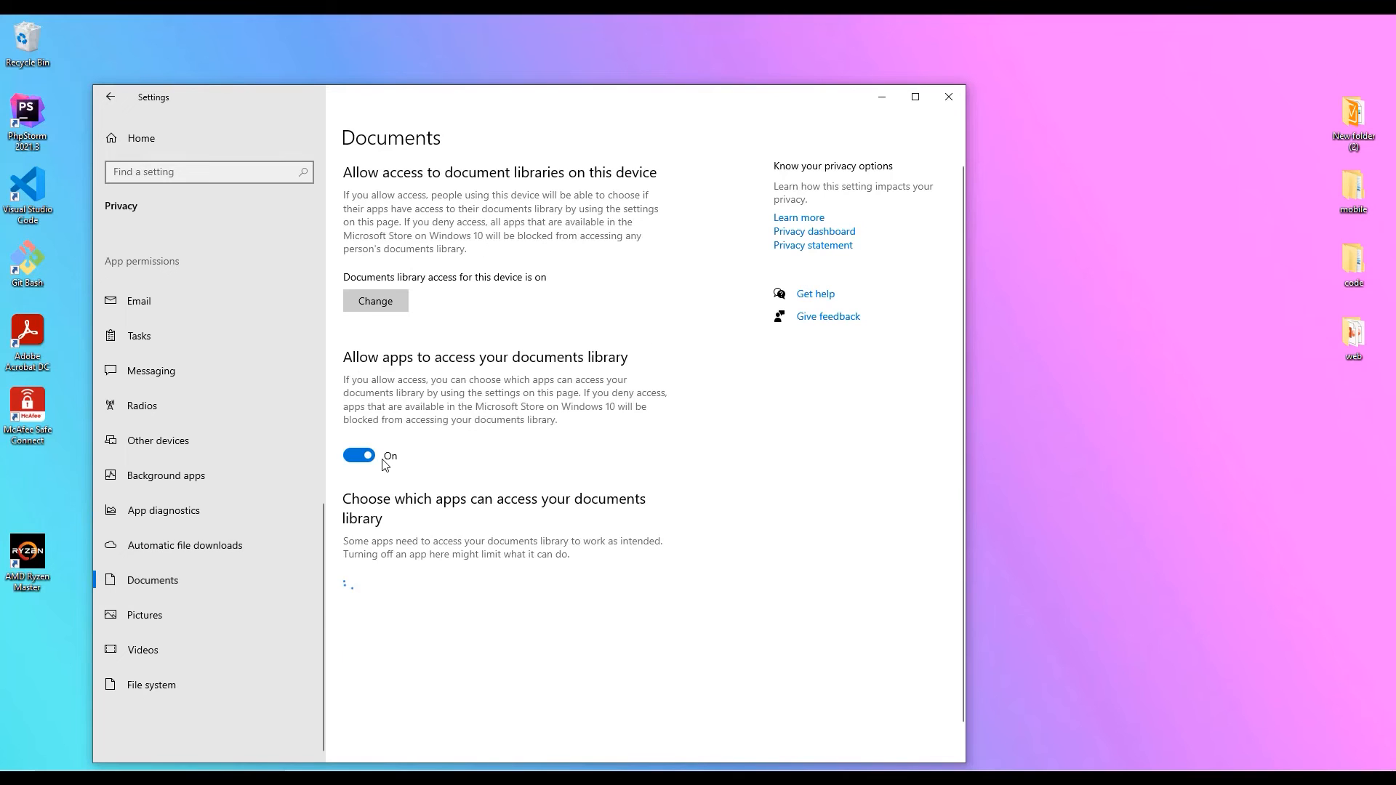
pyautogui.click(144, 615)
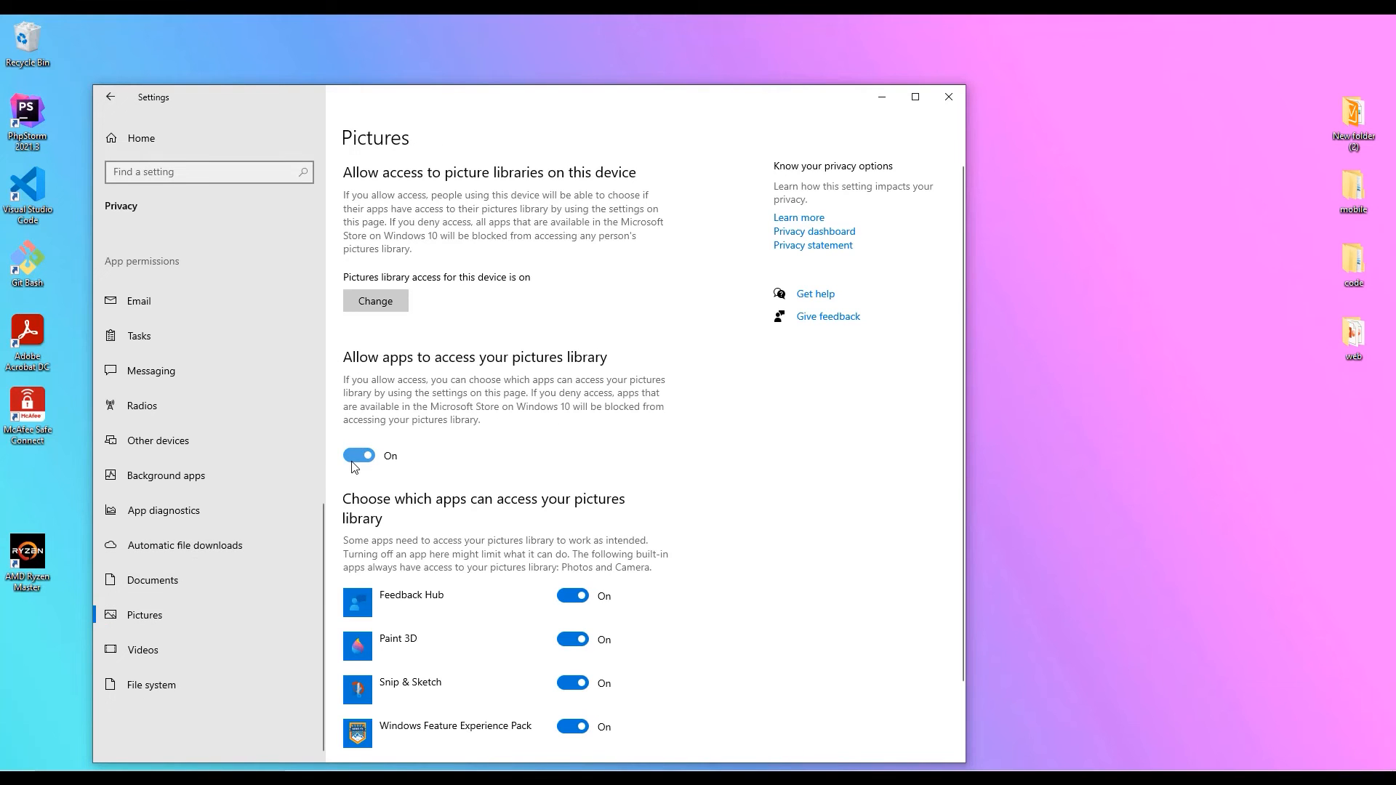
pyautogui.click(143, 649)
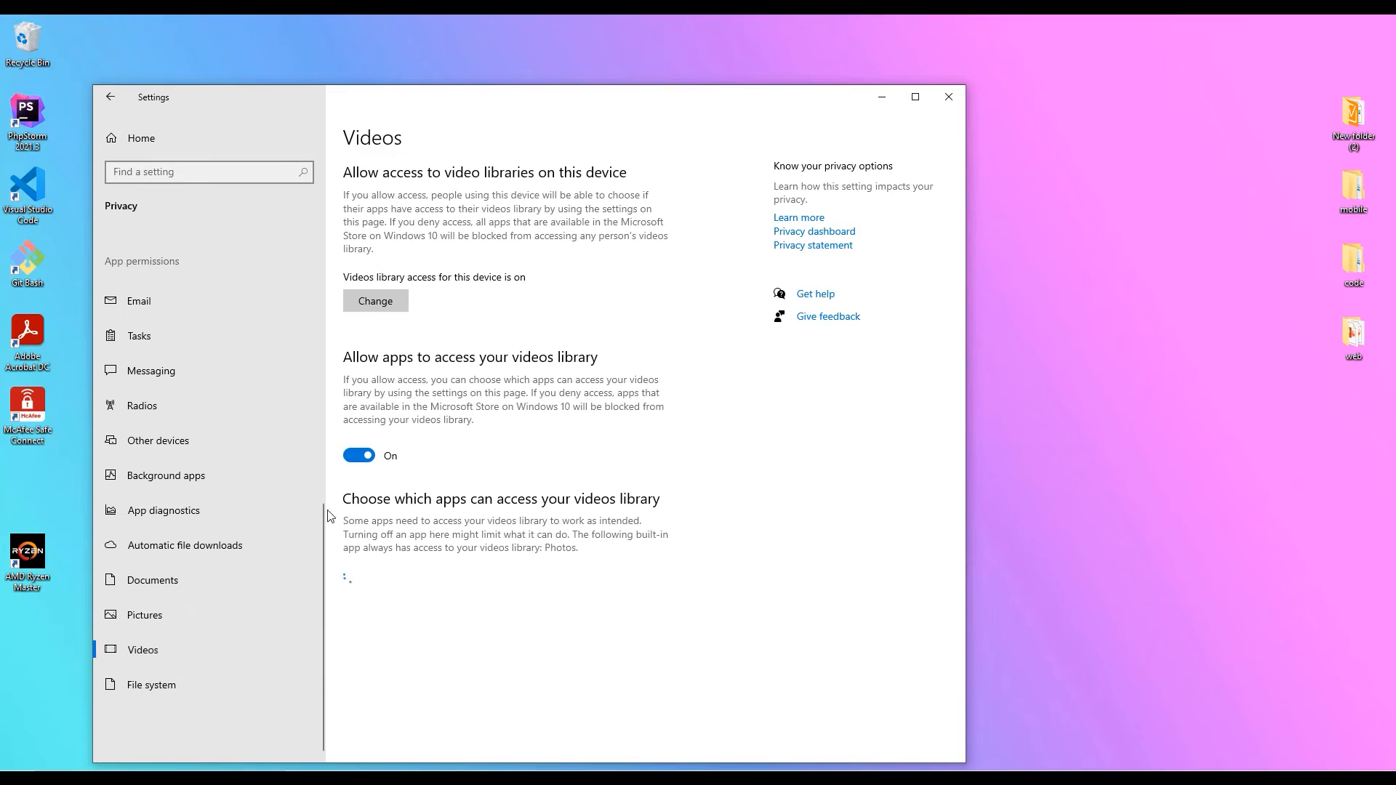
pyautogui.click(150, 685)
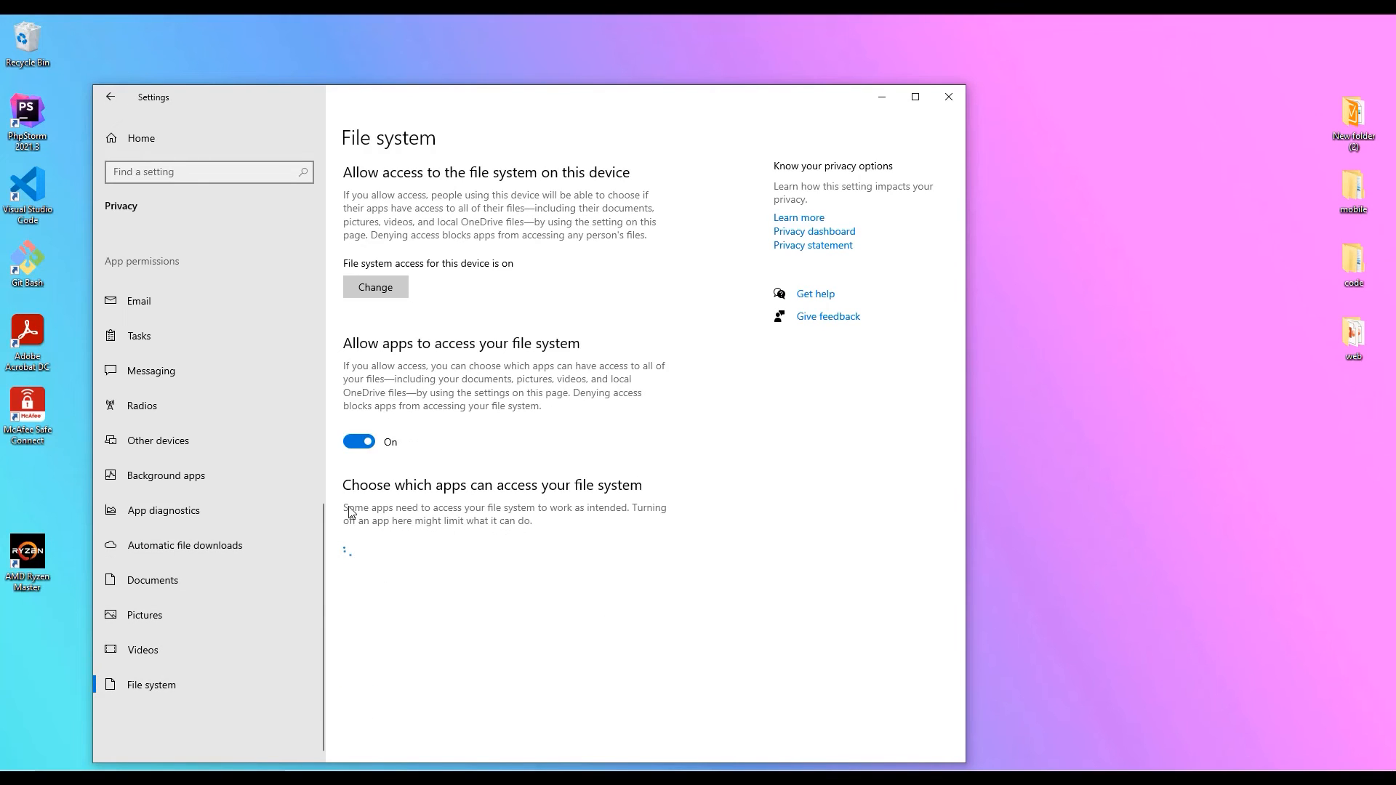
pyautogui.click(358, 441)
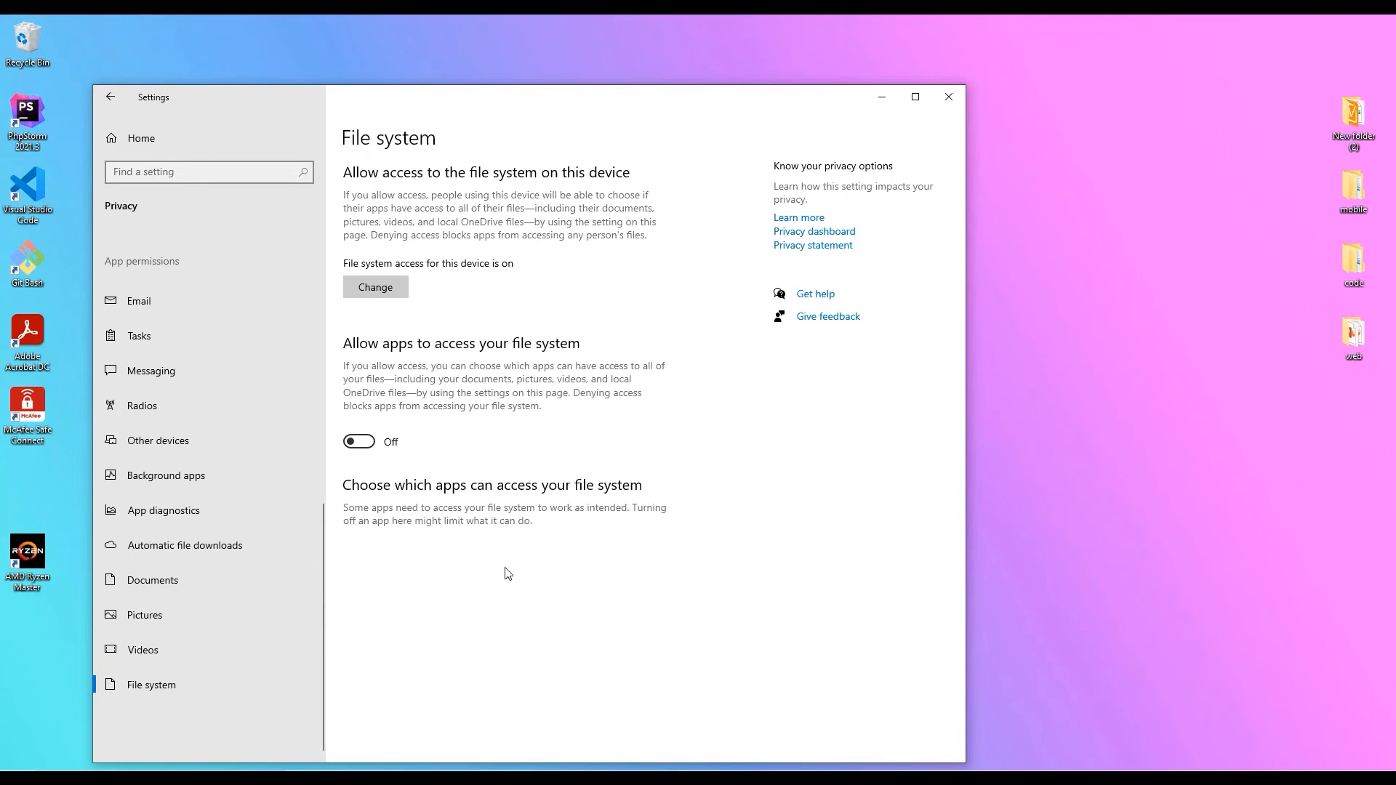
pyautogui.click(947, 96)
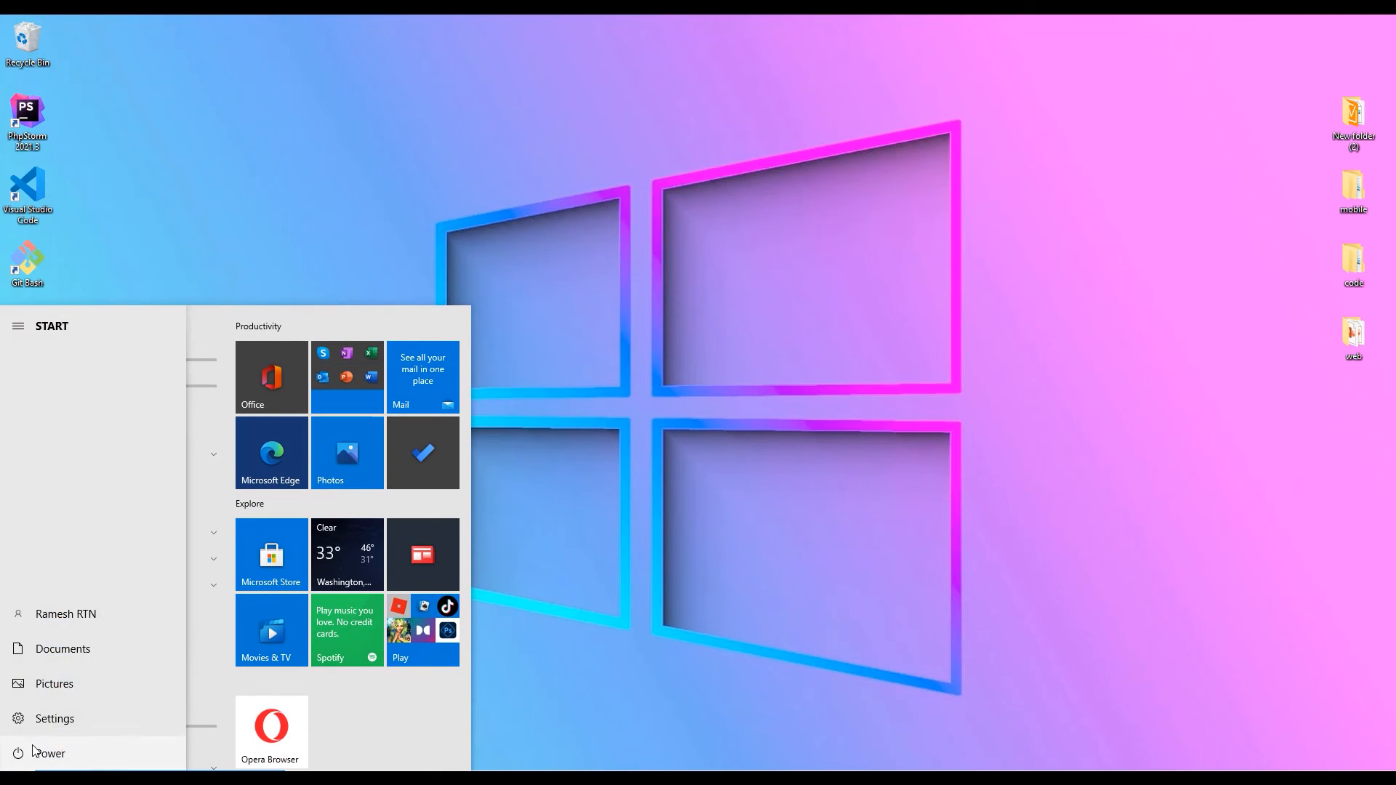
pyautogui.click(49, 752)
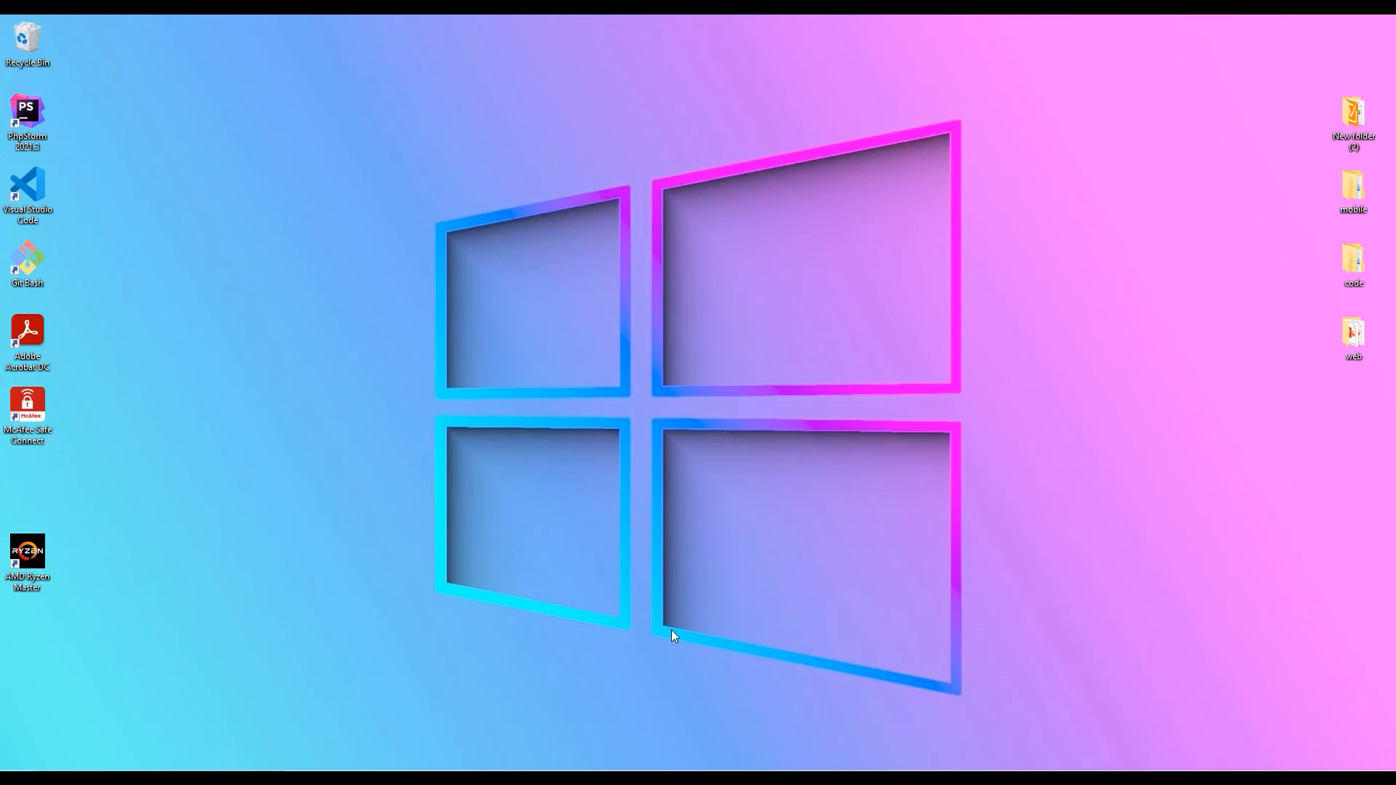
pyautogui.moveTo(637, 735)
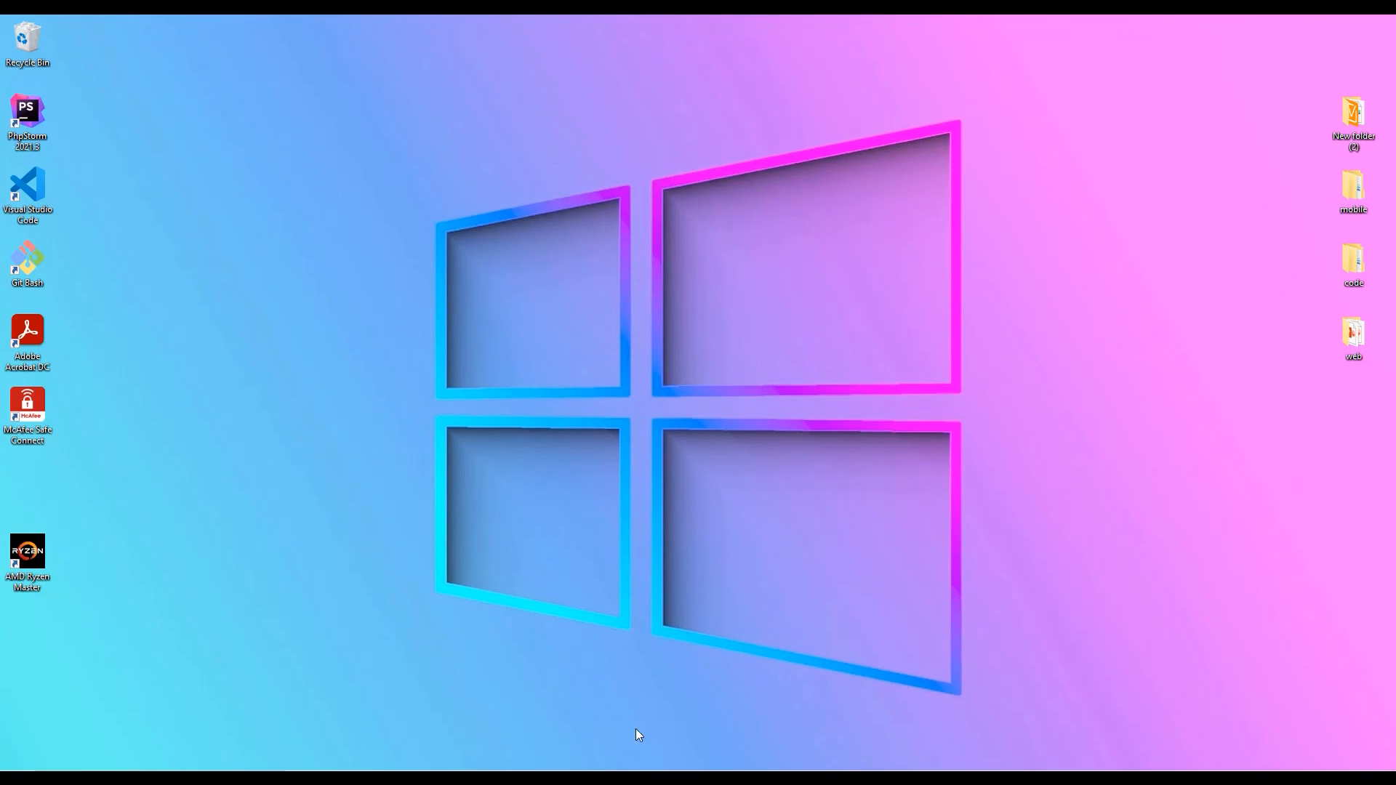
pyautogui.moveTo(363, 100)
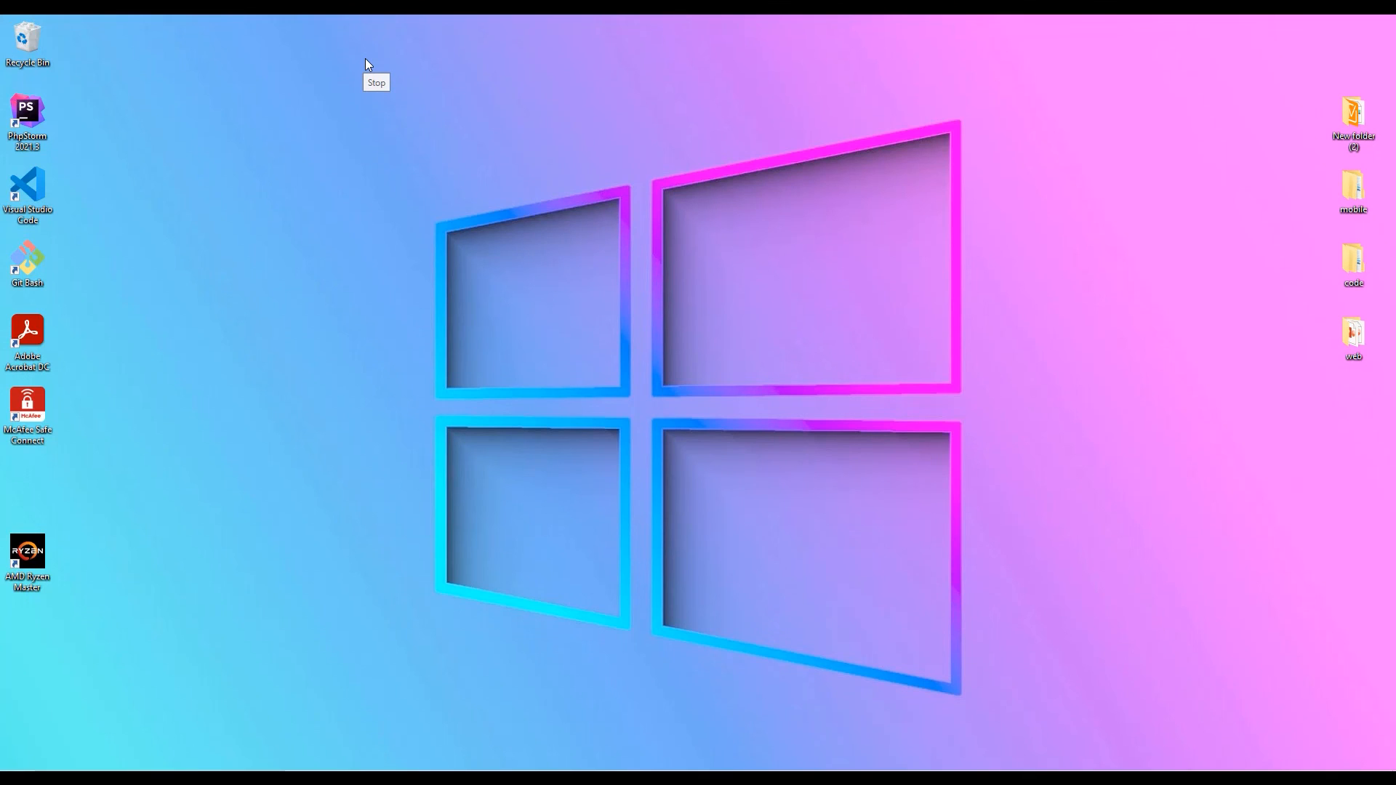
pyautogui.moveTo(365, 64)
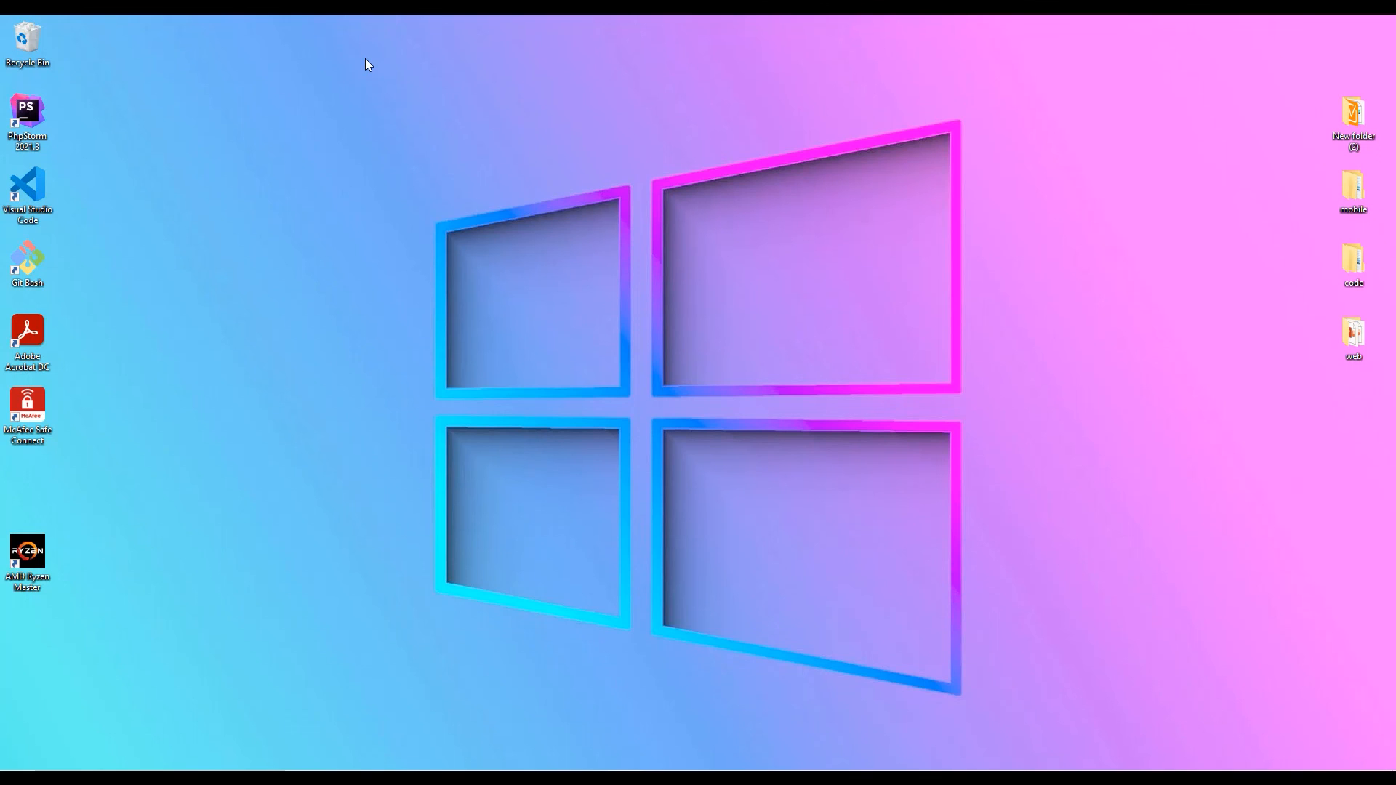